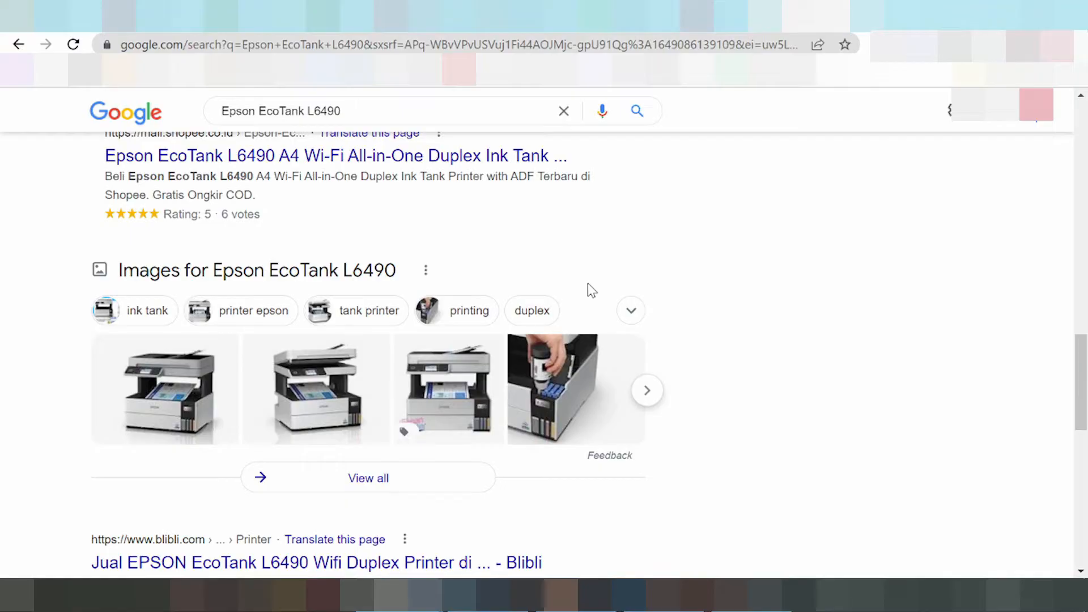
mouse_move(734, 245)
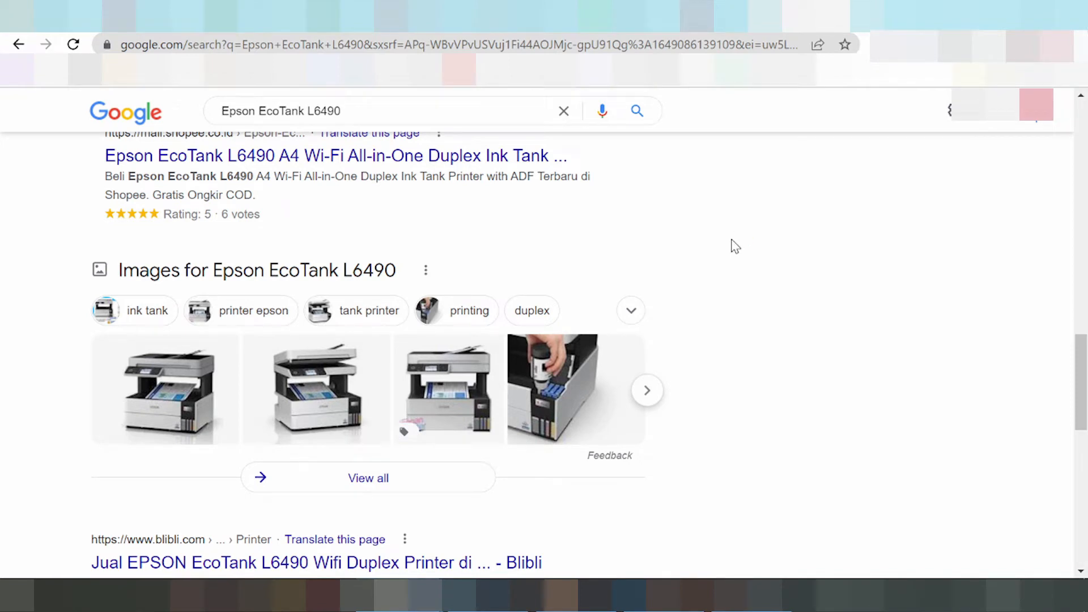
mouse_move(757, 230)
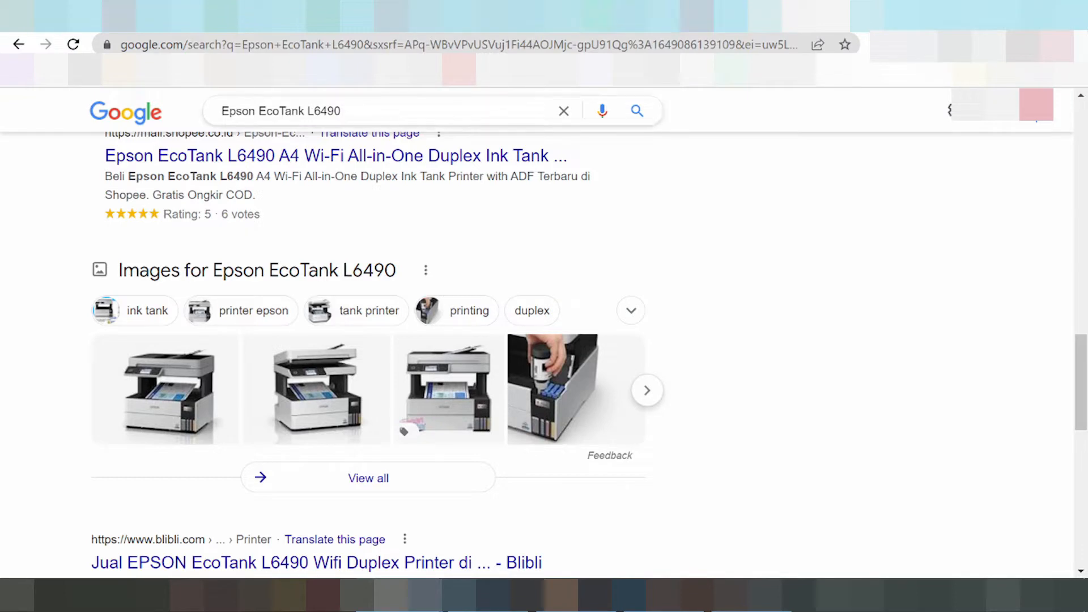
Step: Refine the Google query to 'Epson EcoTank L6490 driver download' and run the search
click(388, 111)
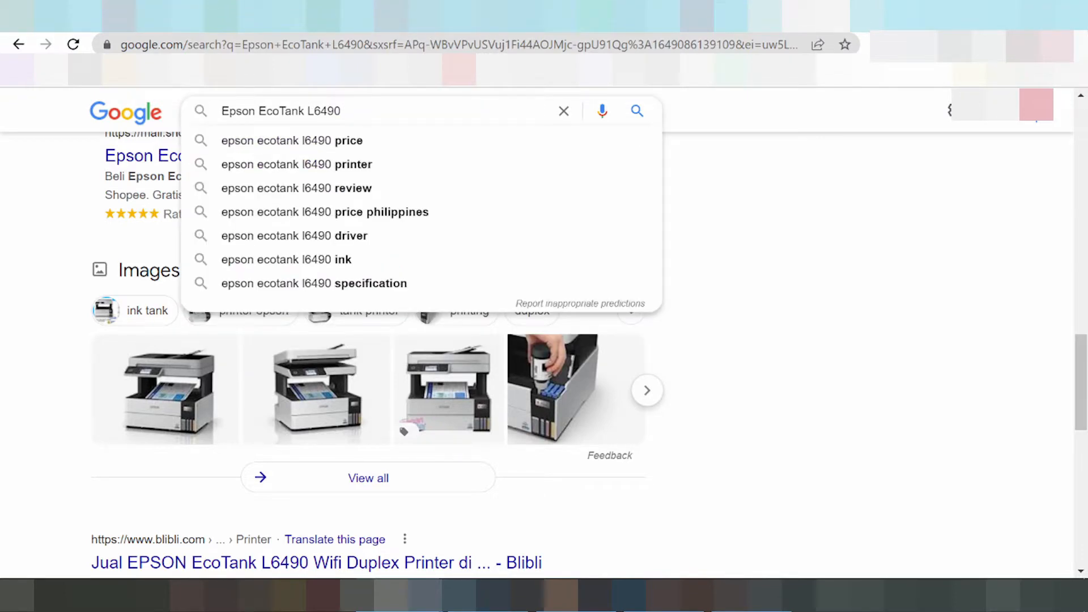
text(river do)
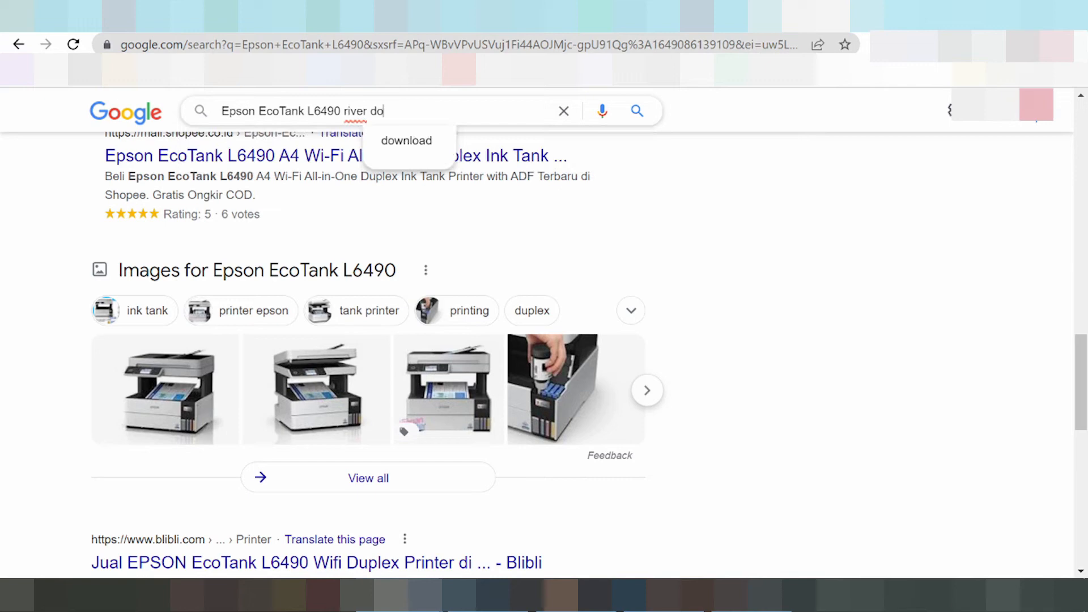
text(dr)
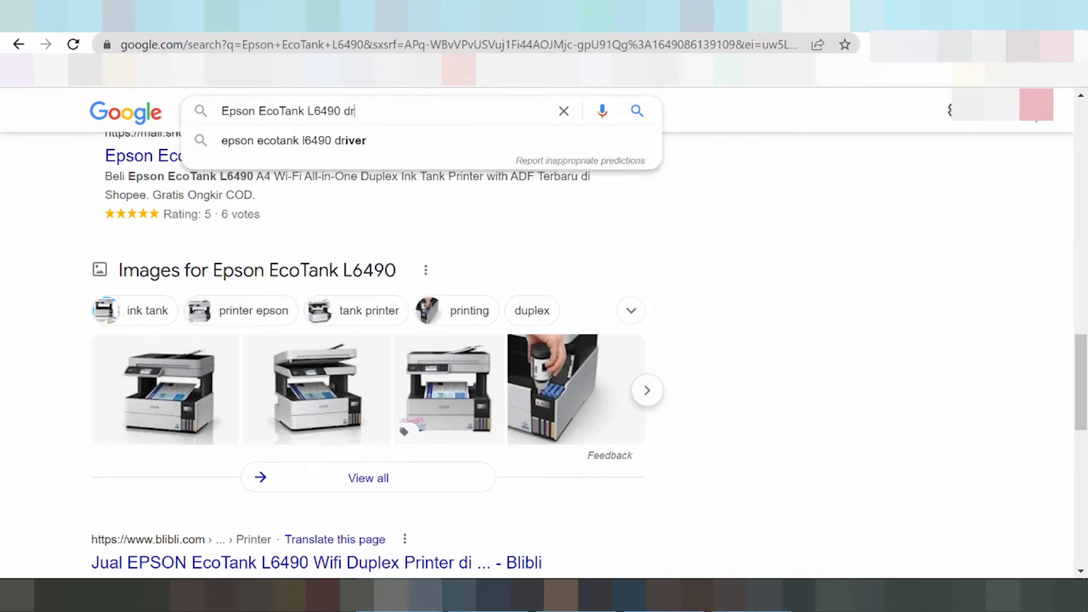
text(iver download)
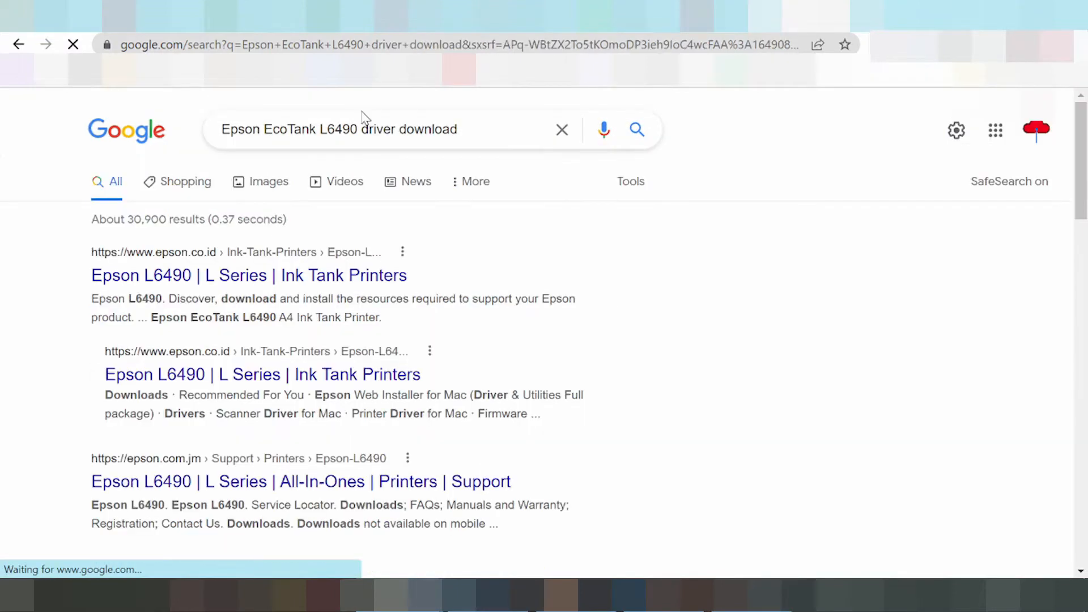
Step: Look over the search results for official Epson support pages and driver sites
scroll(down, 3)
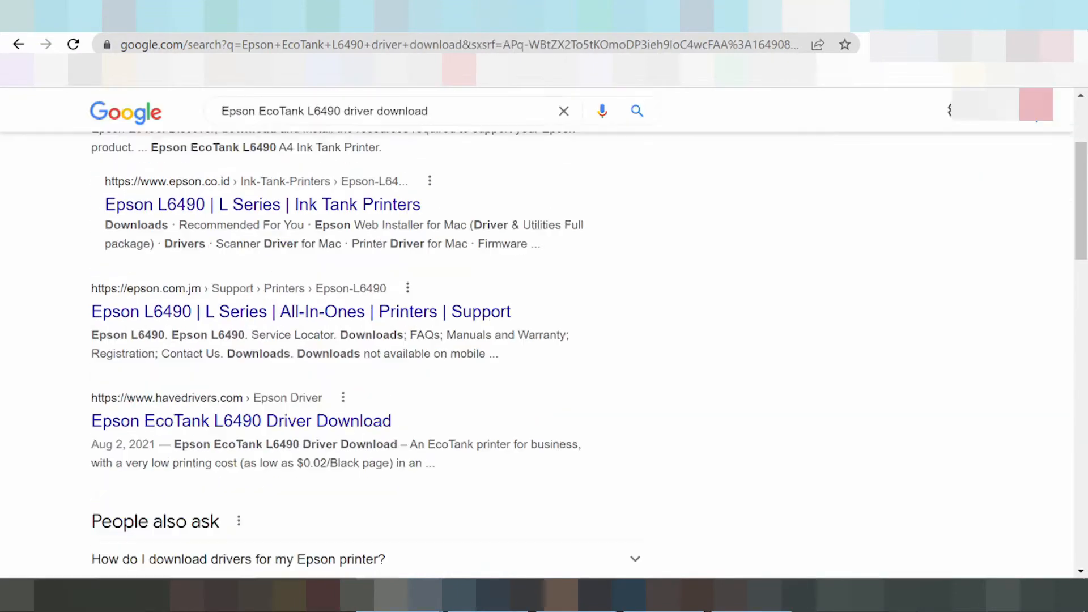
scroll(down, 3)
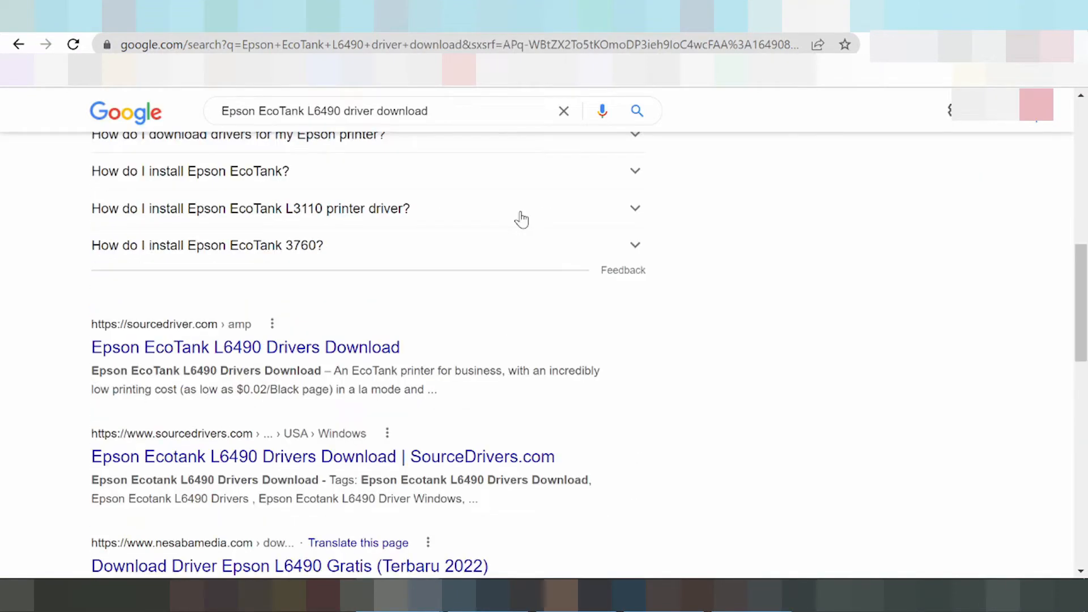
scroll(down, 3)
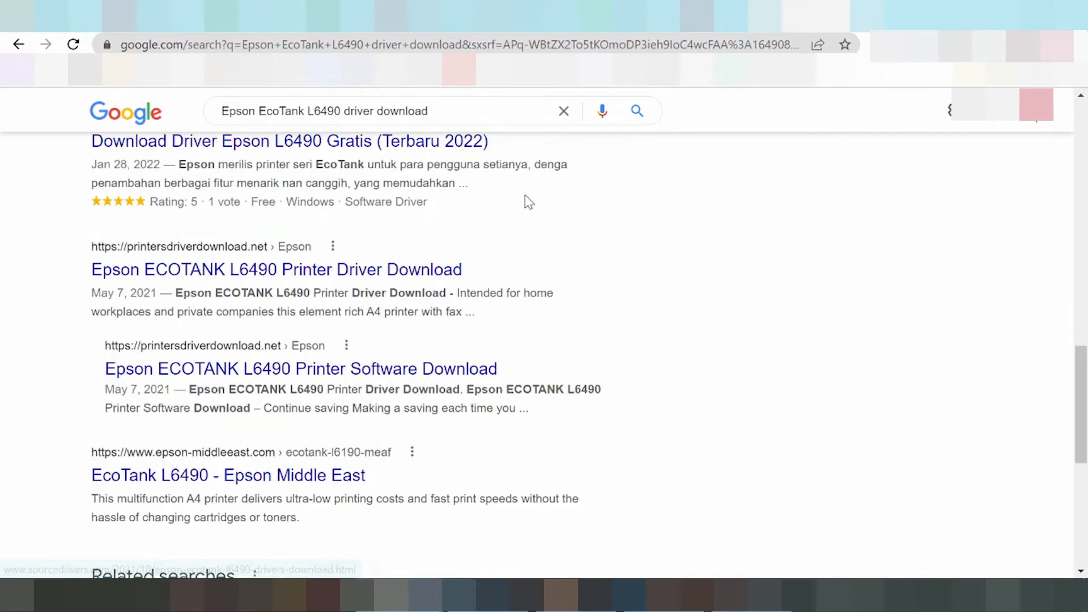
scroll(up, 3)
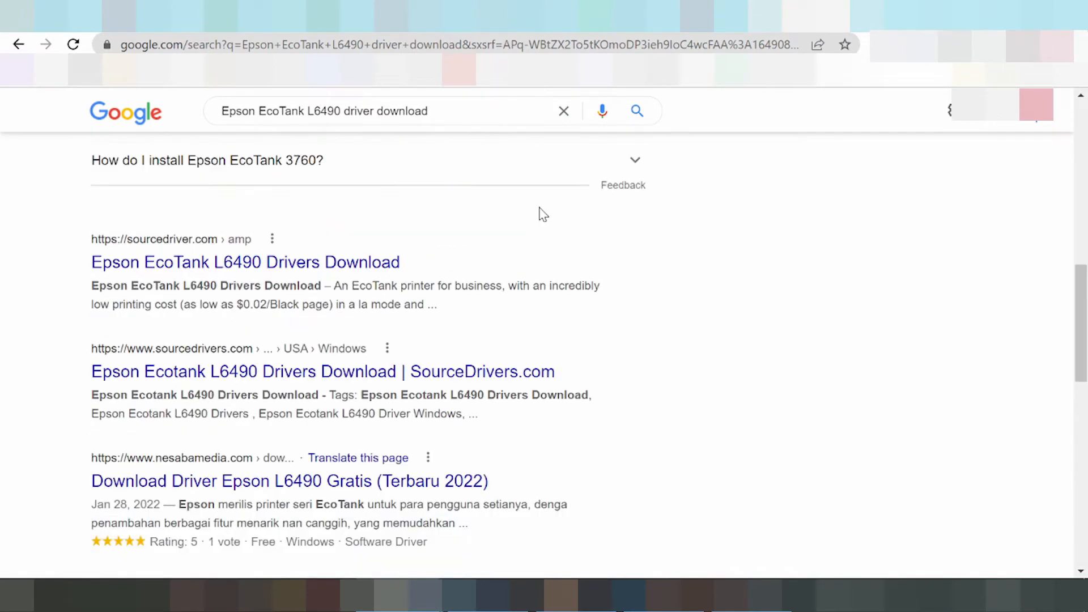
scroll(up, 3)
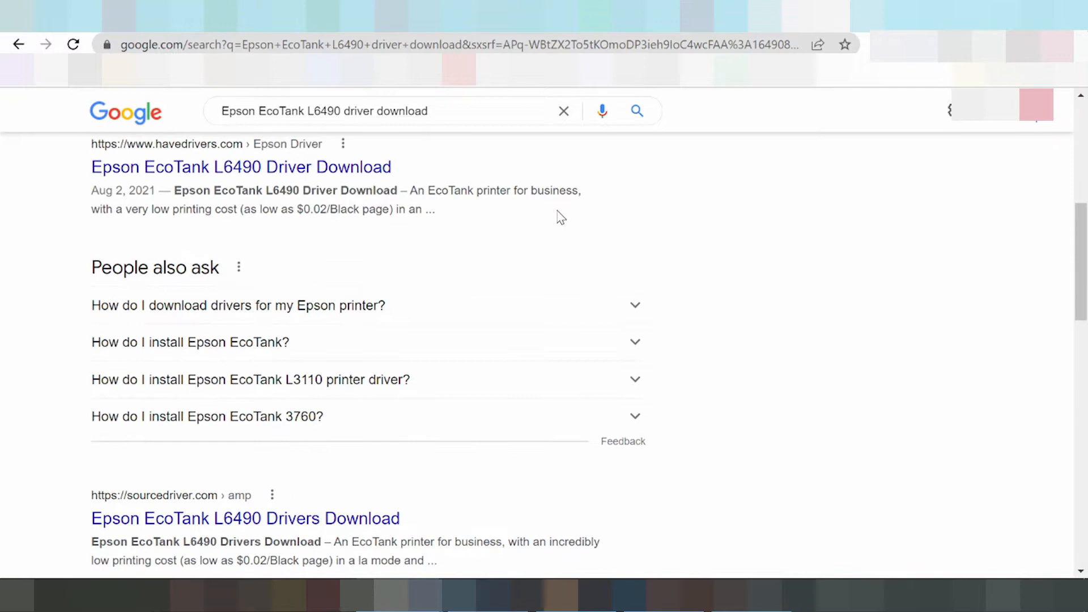
scroll(up, 3)
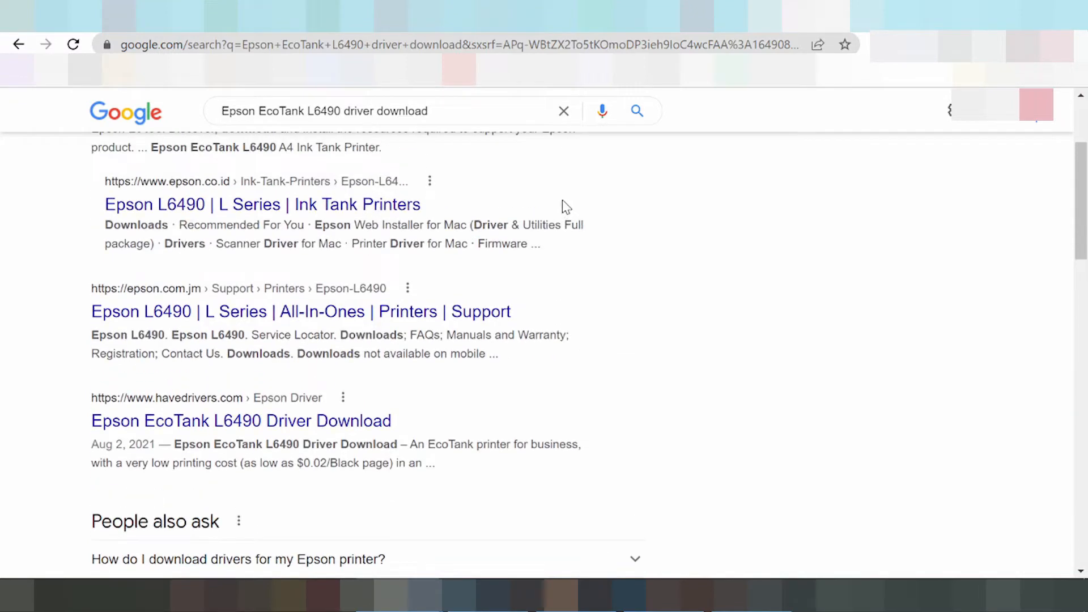
mouse_move(133, 327)
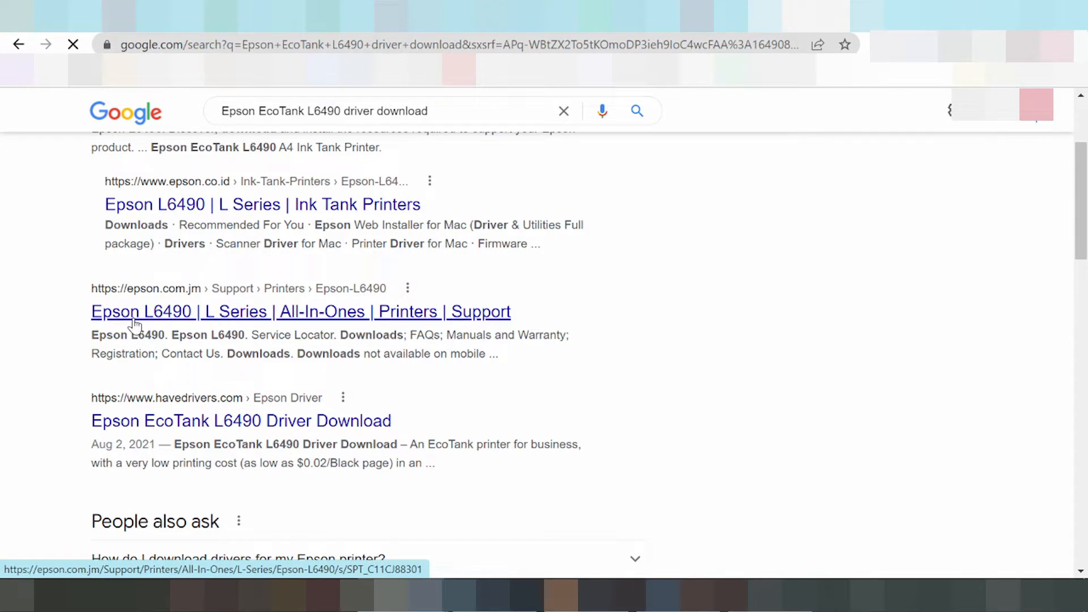
Step: Open the epson.com.jm L6490 support page and reach its Downloads section for Windows 10 64-bit
click(300, 312)
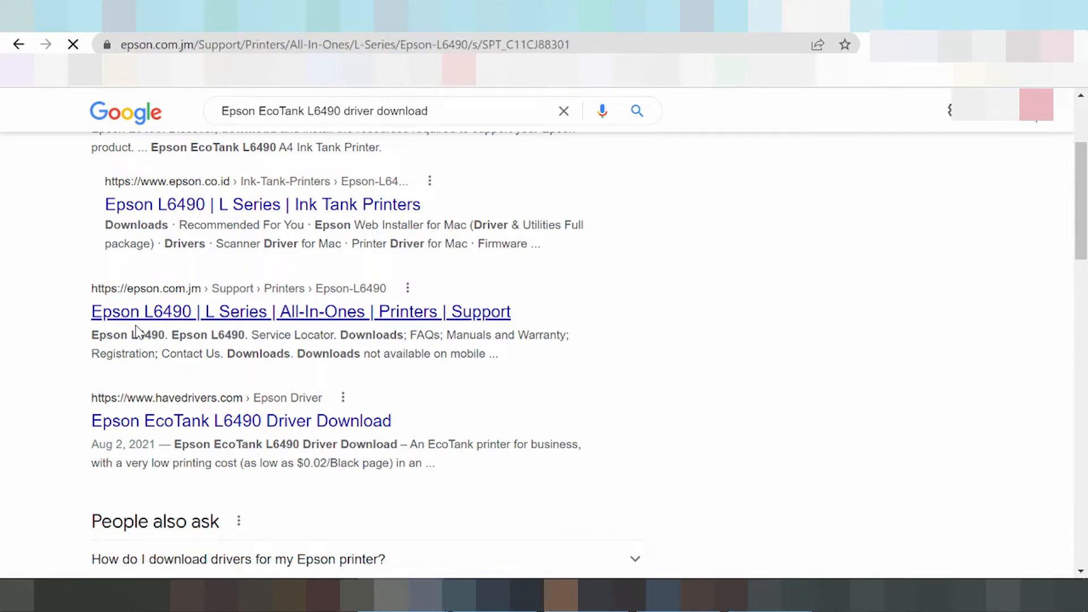
click(300, 311)
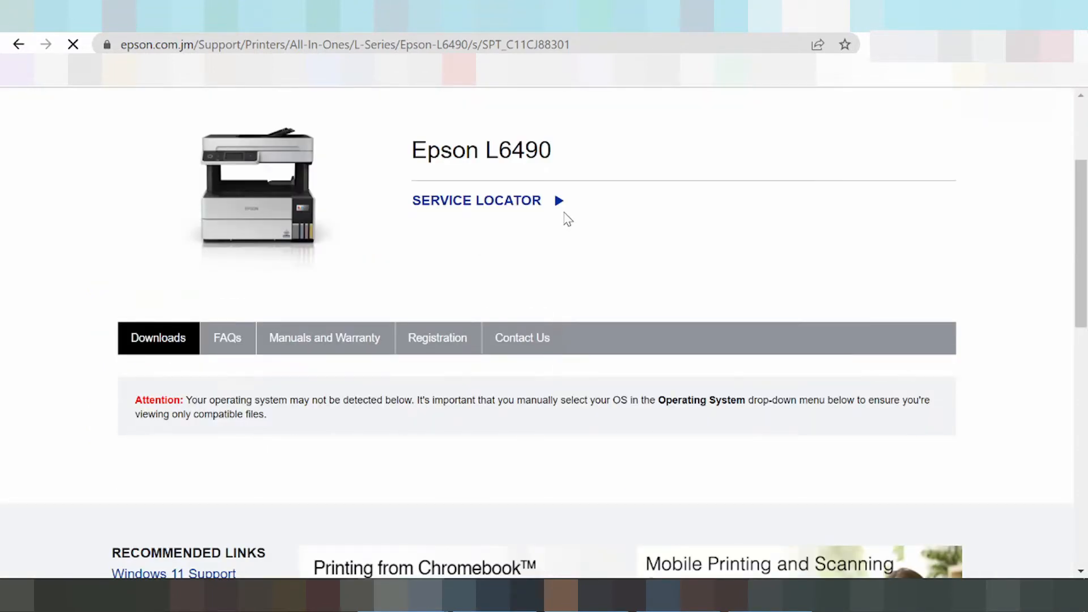
scroll(down, 3)
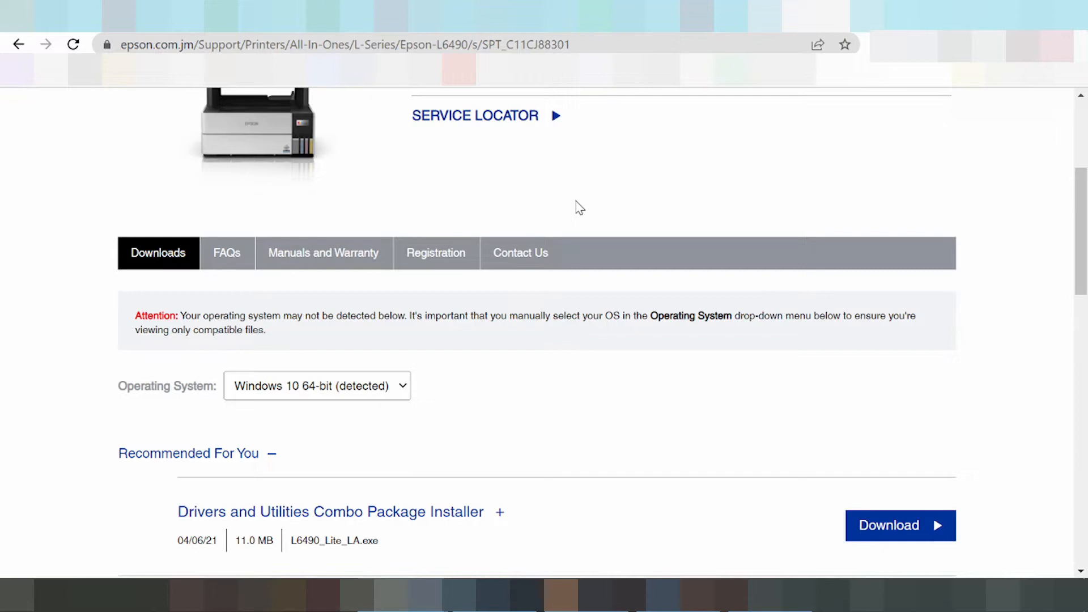
scroll(down, 3)
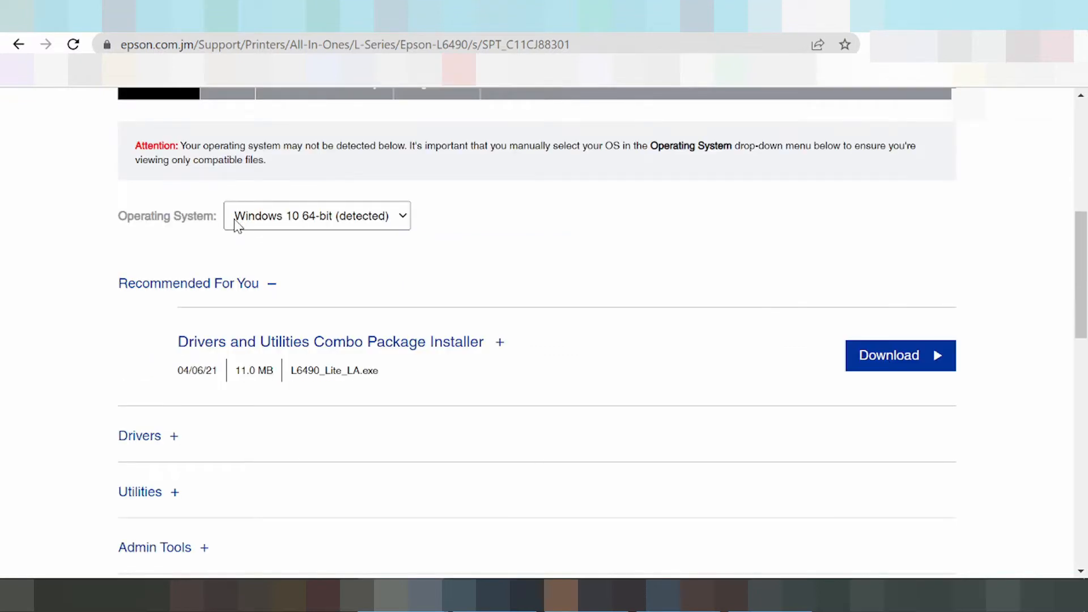
mouse_move(244, 228)
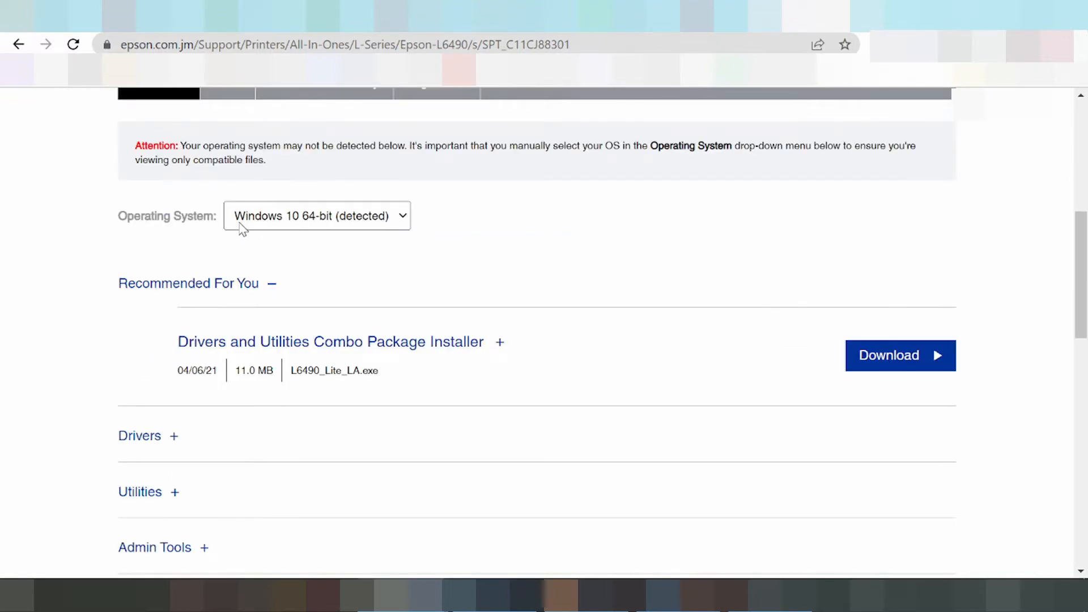
scroll(down, 3)
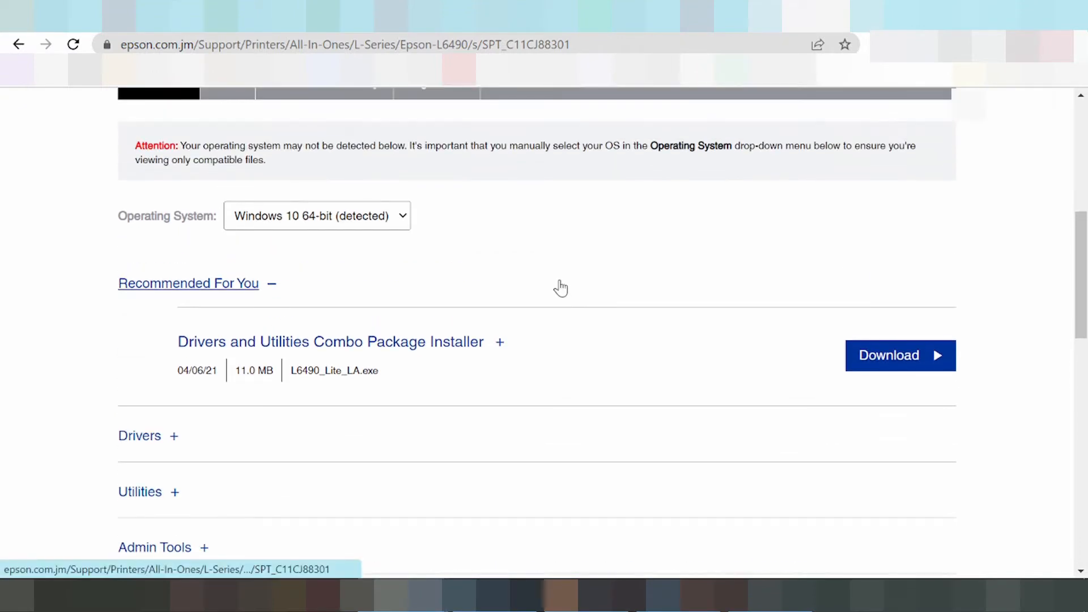
mouse_move(475, 224)
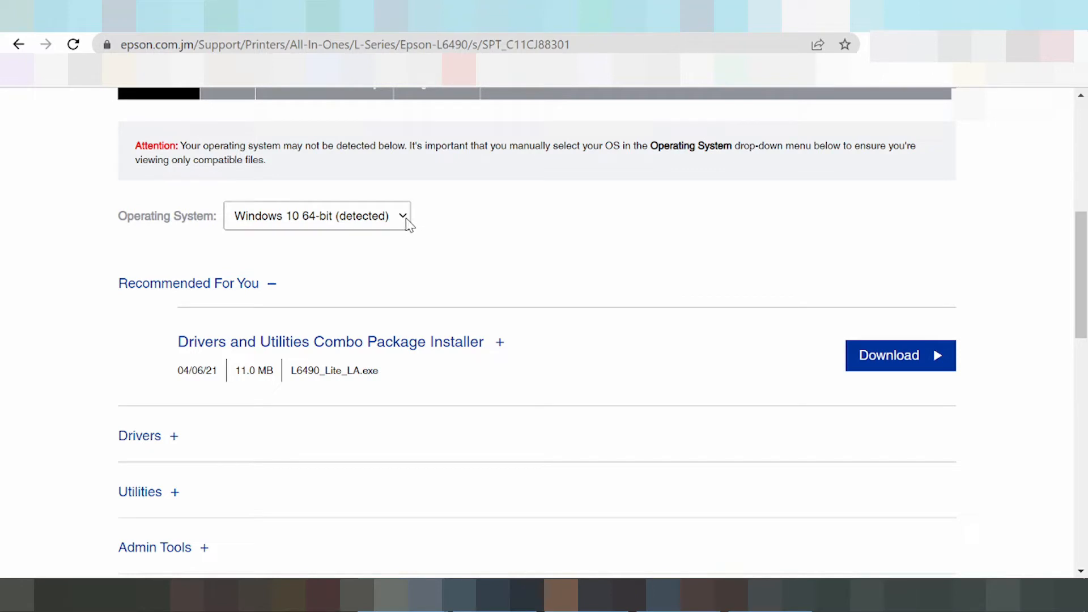
Step: Expand the Operating System list to review the Windows, macOS and Linux options
click(401, 216)
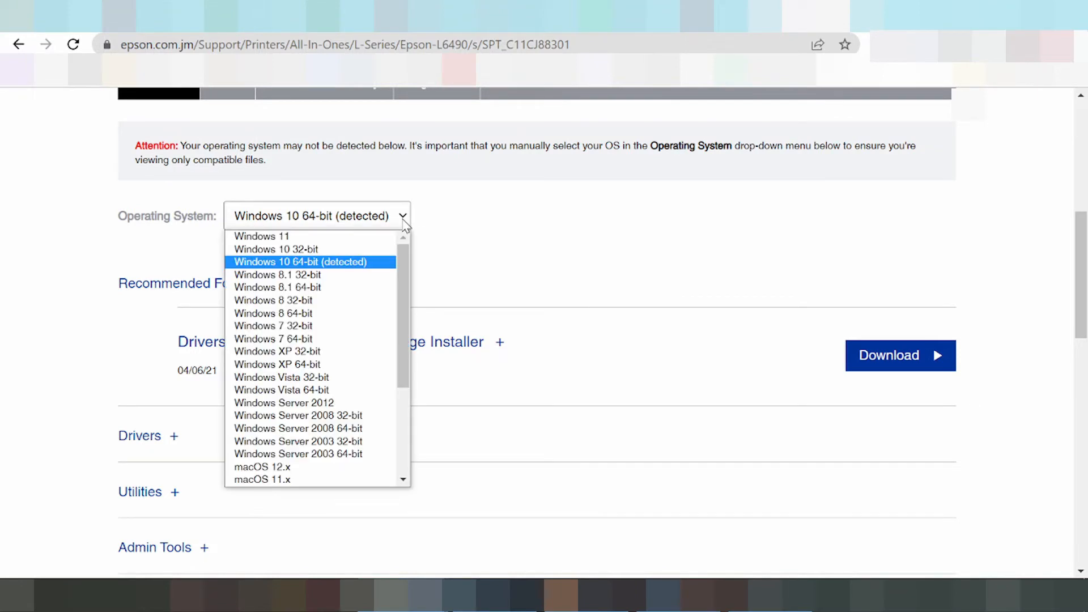
mouse_move(272, 313)
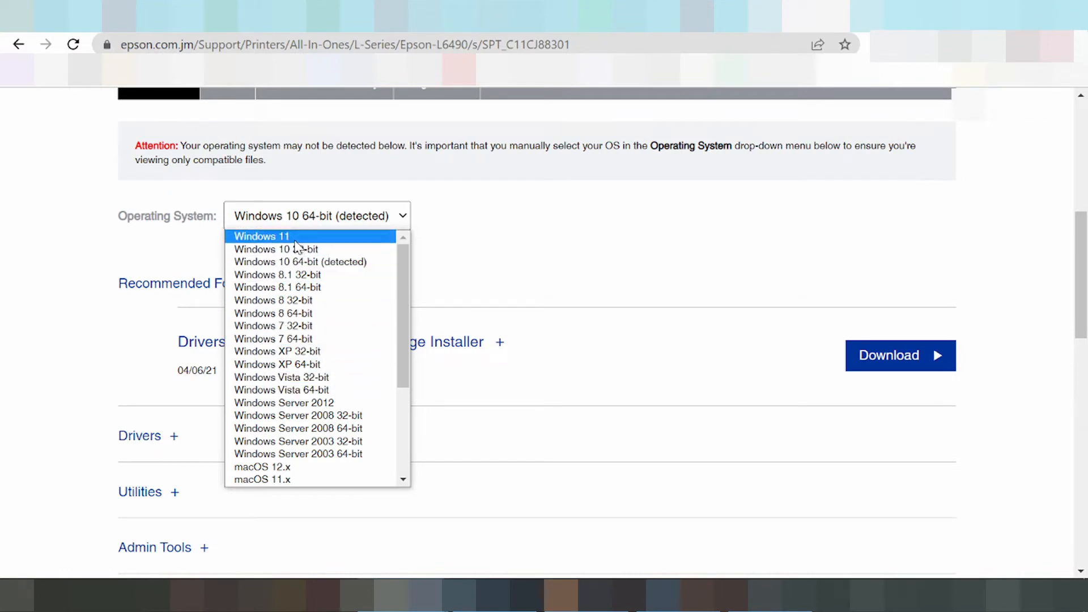
mouse_move(288, 274)
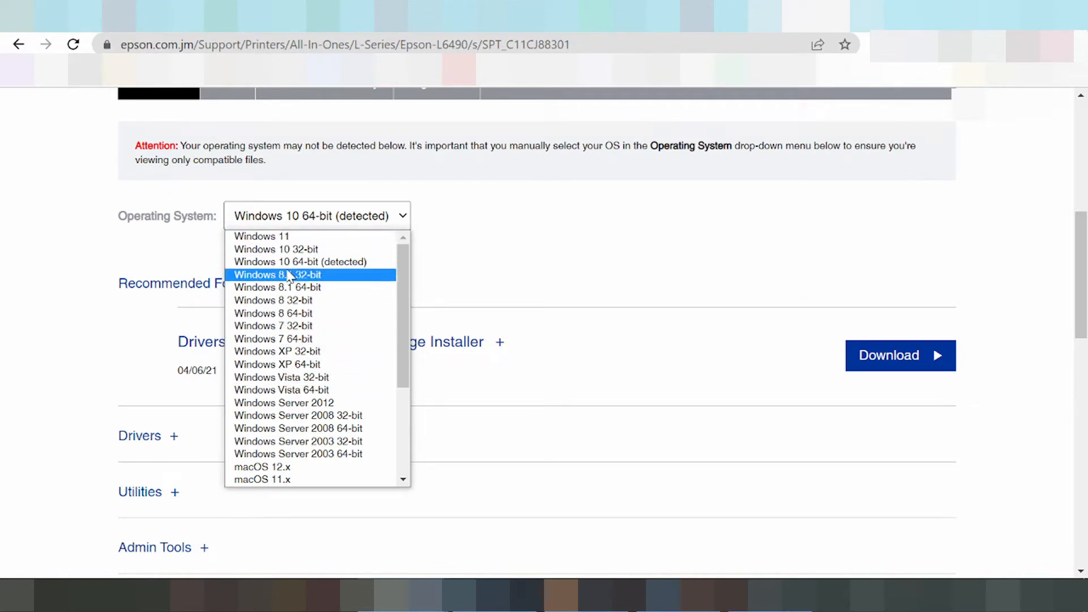
mouse_move(291, 312)
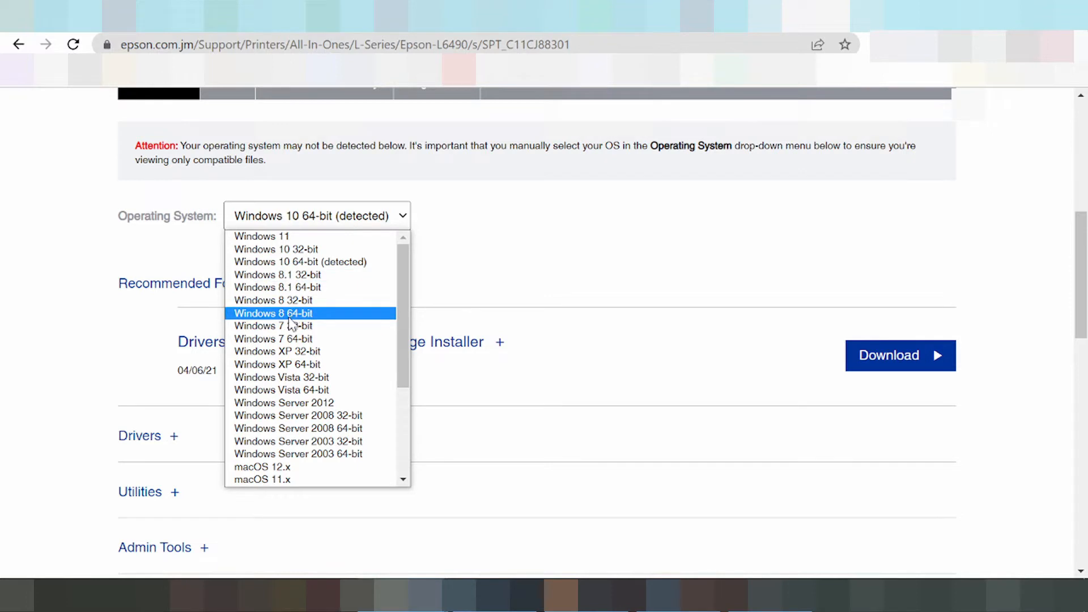
mouse_move(277, 275)
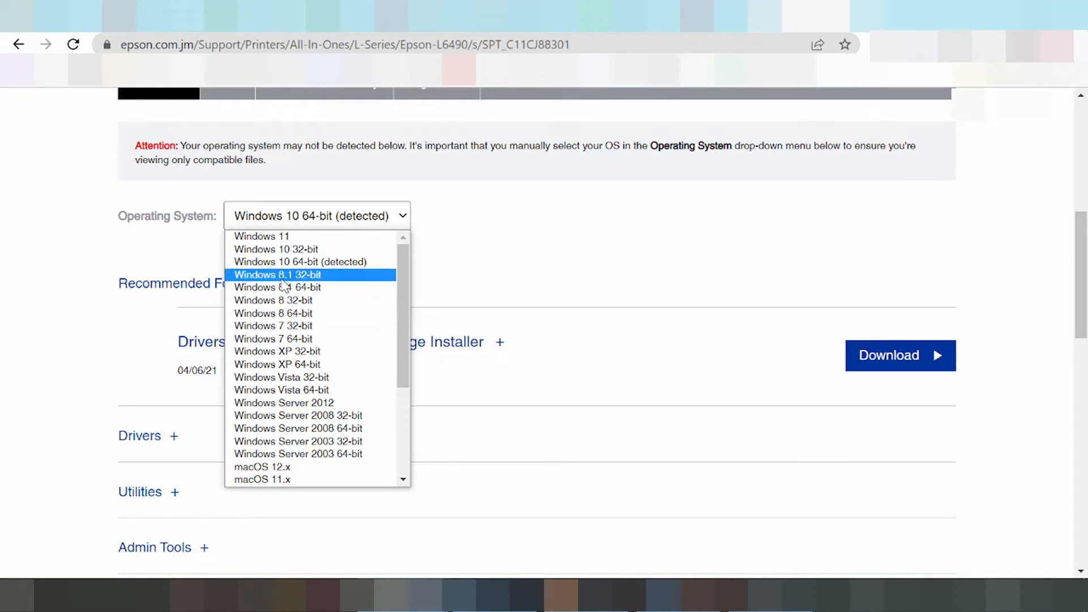
mouse_move(284, 326)
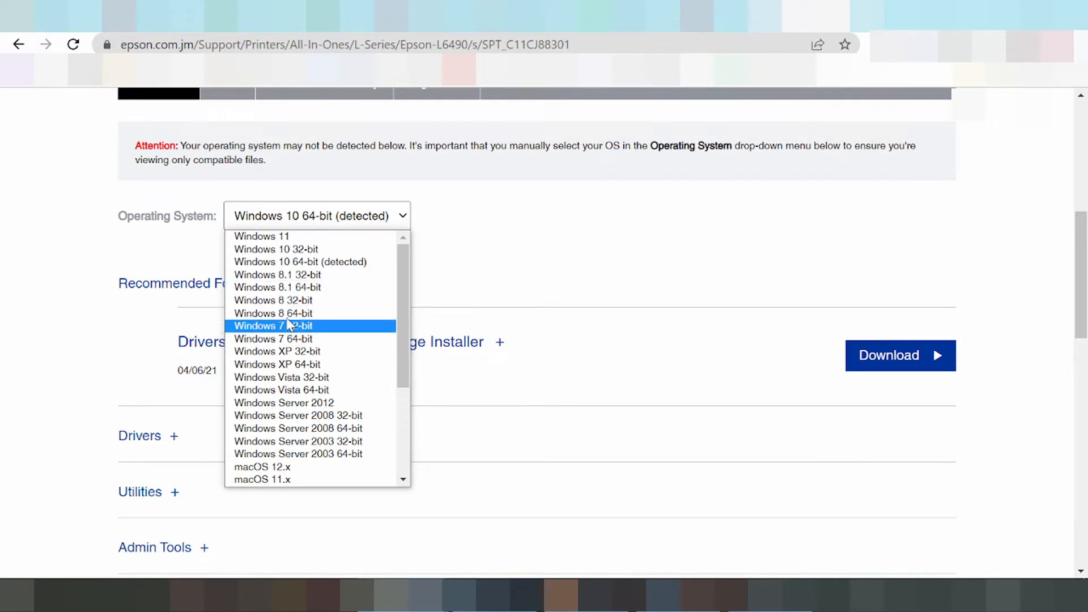
mouse_move(290, 299)
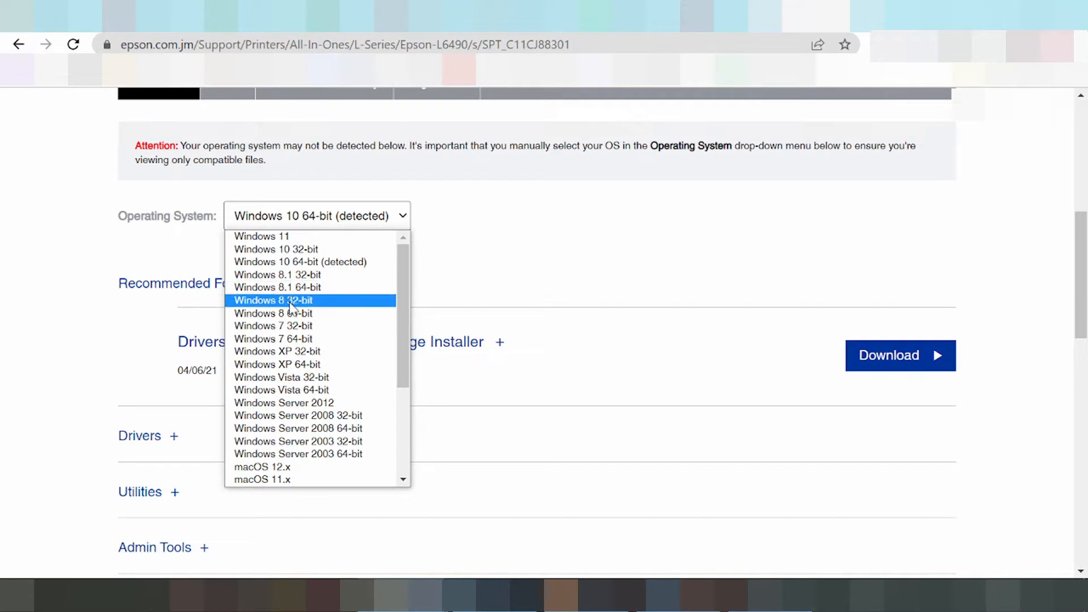
mouse_move(291, 352)
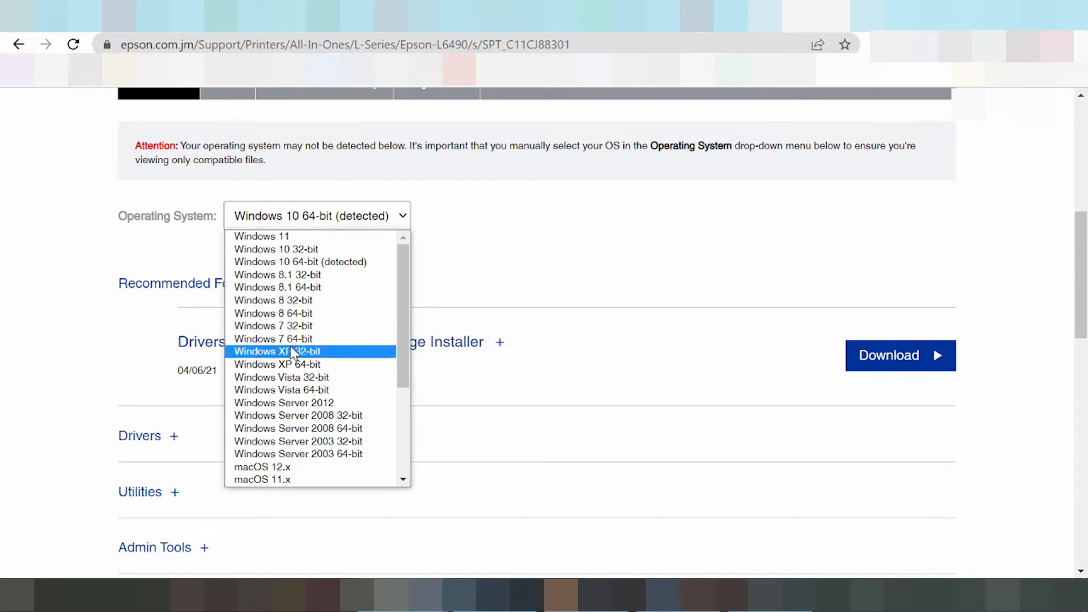
mouse_move(300, 376)
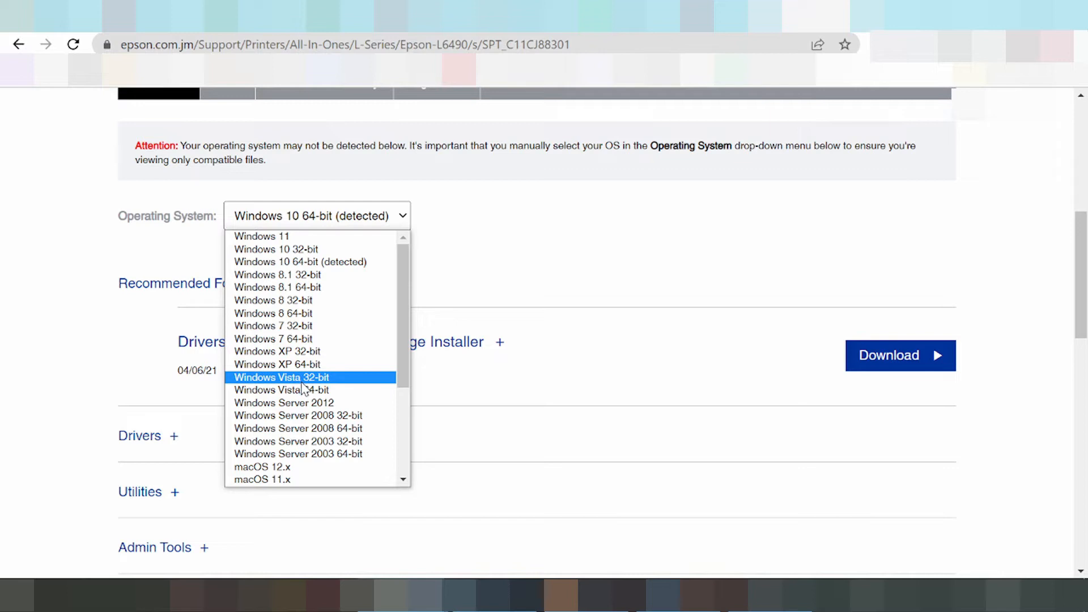
scroll(down, 3)
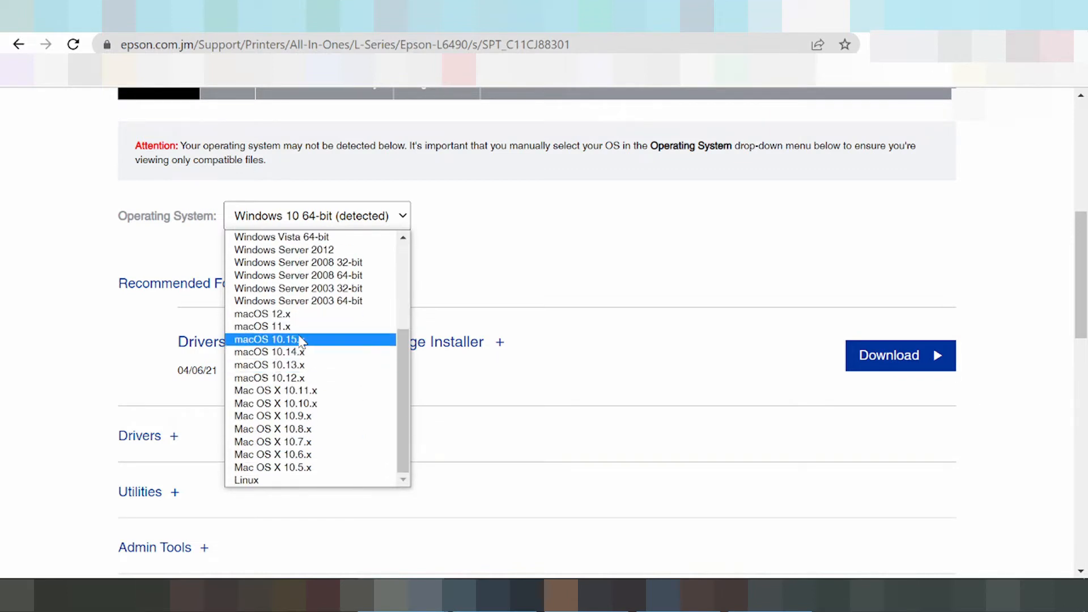
mouse_move(268, 313)
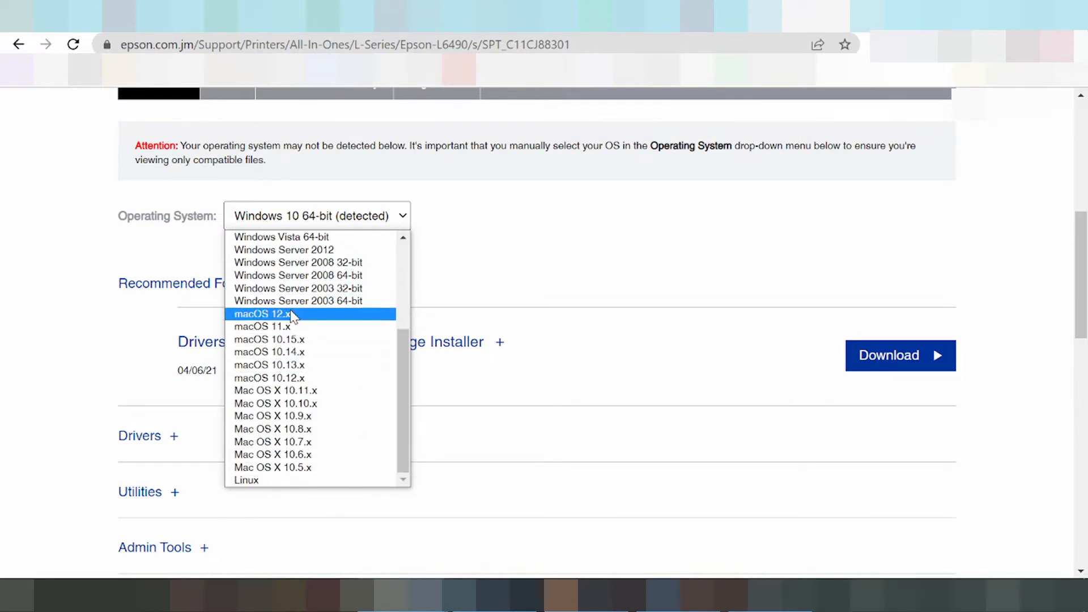
mouse_move(269, 340)
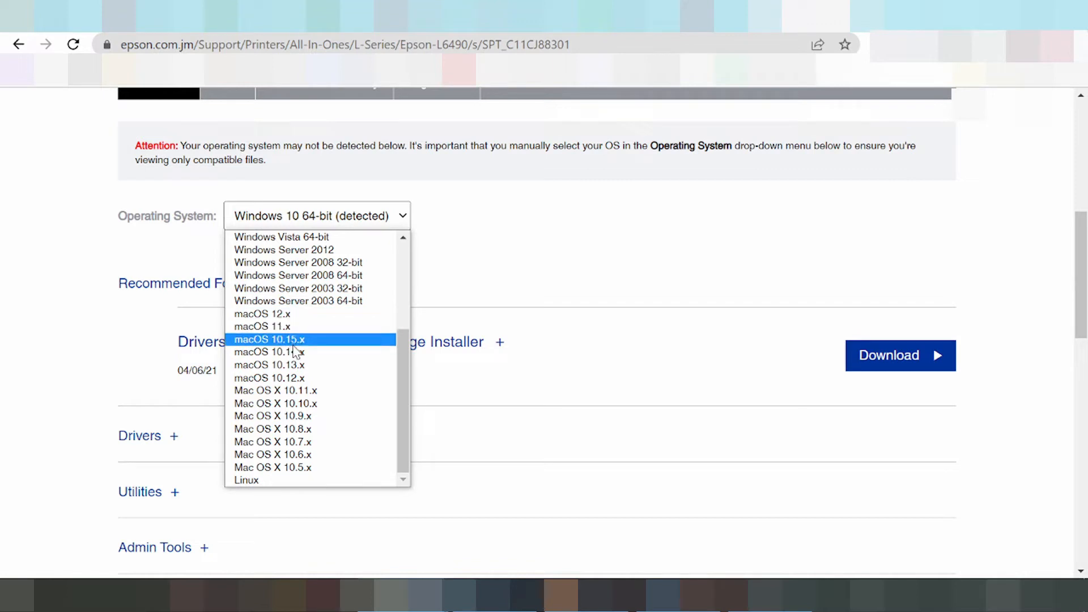
mouse_move(297, 377)
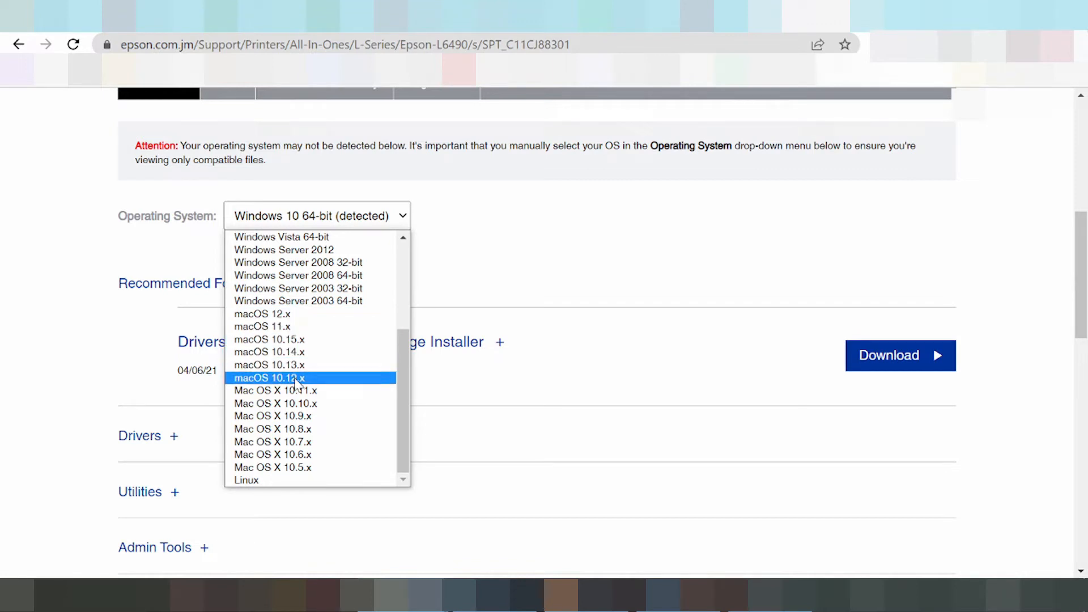
mouse_move(281, 480)
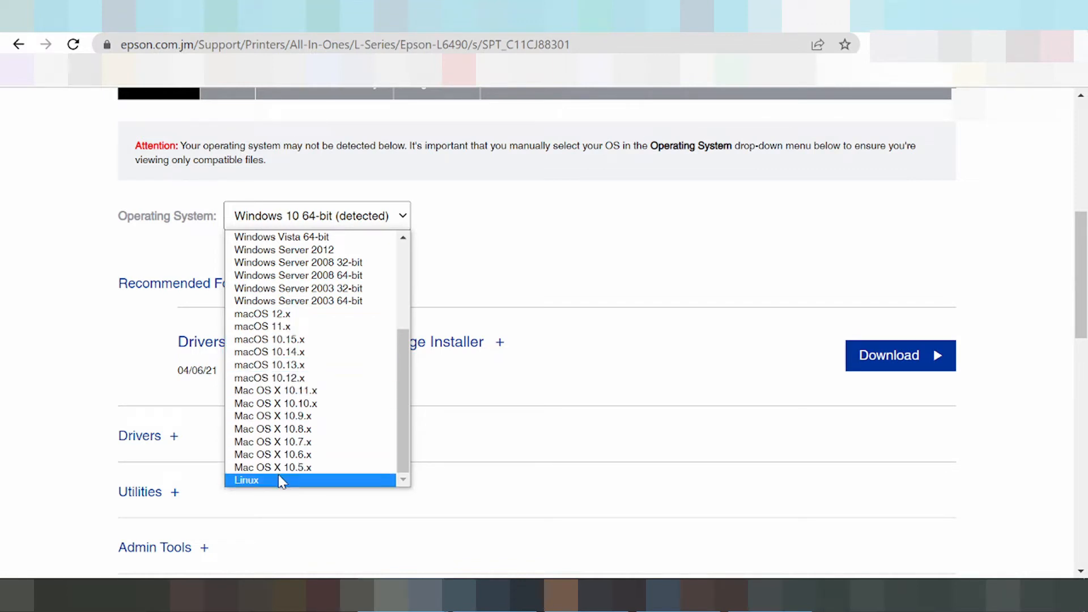
mouse_move(272, 467)
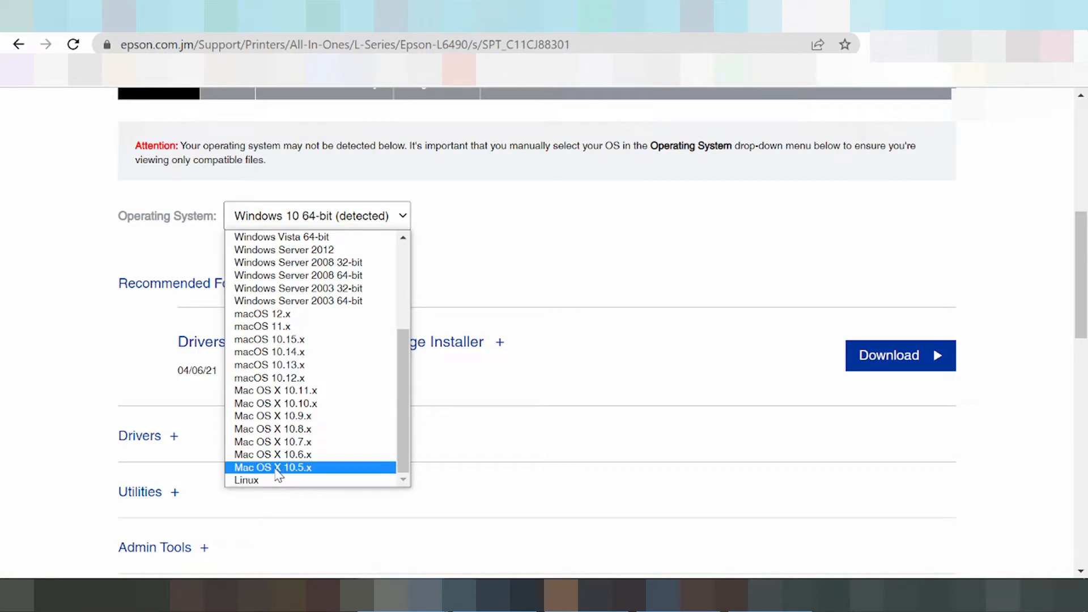
scroll(up, 3)
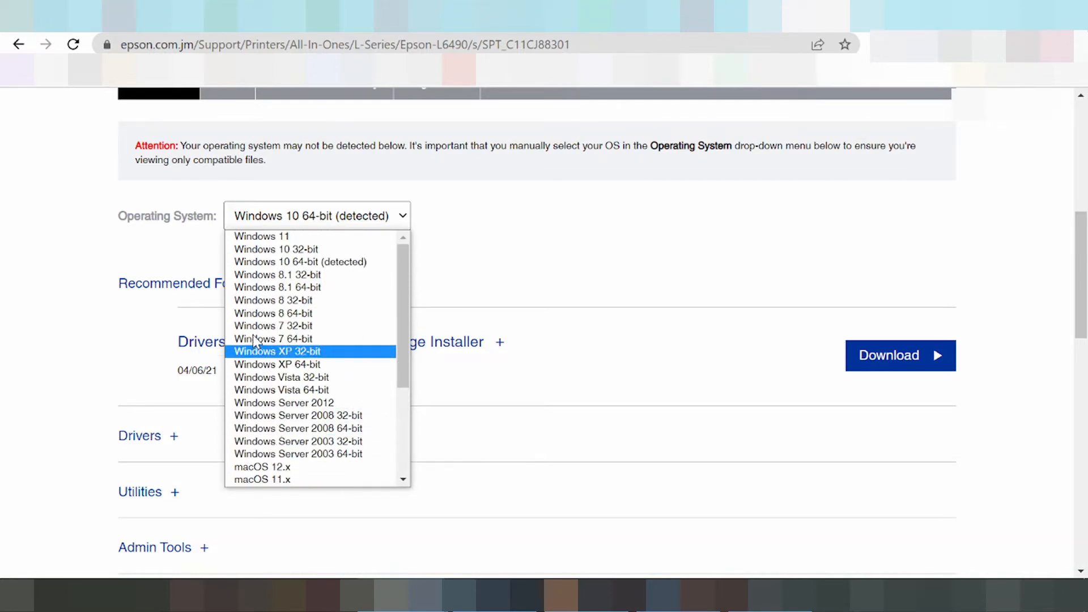
mouse_move(262, 235)
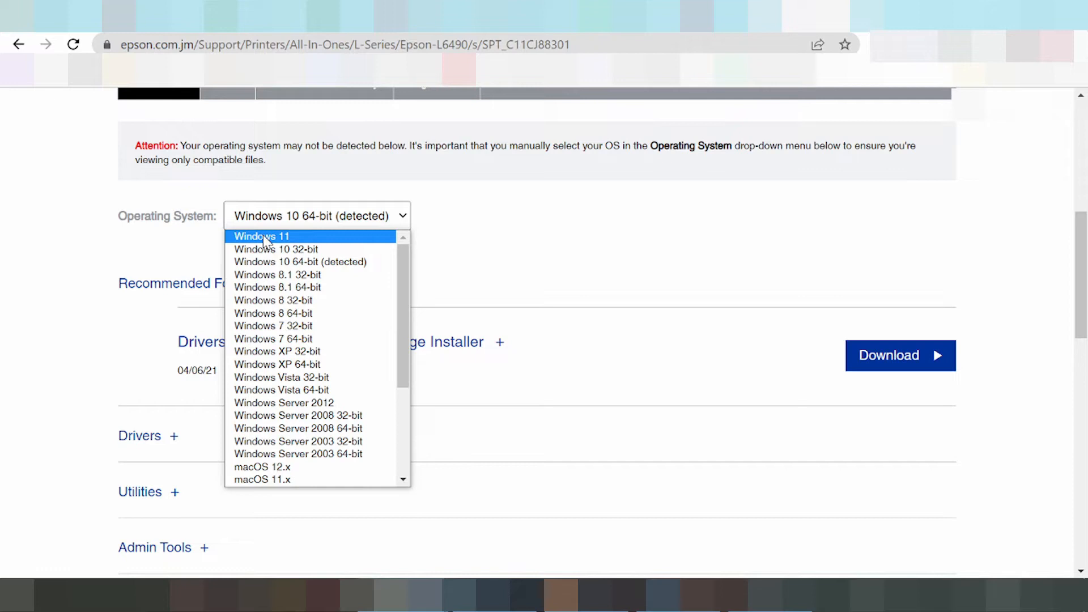
Step: Filter the L6490 downloads to Windows 11 and apply with GO
click(260, 235)
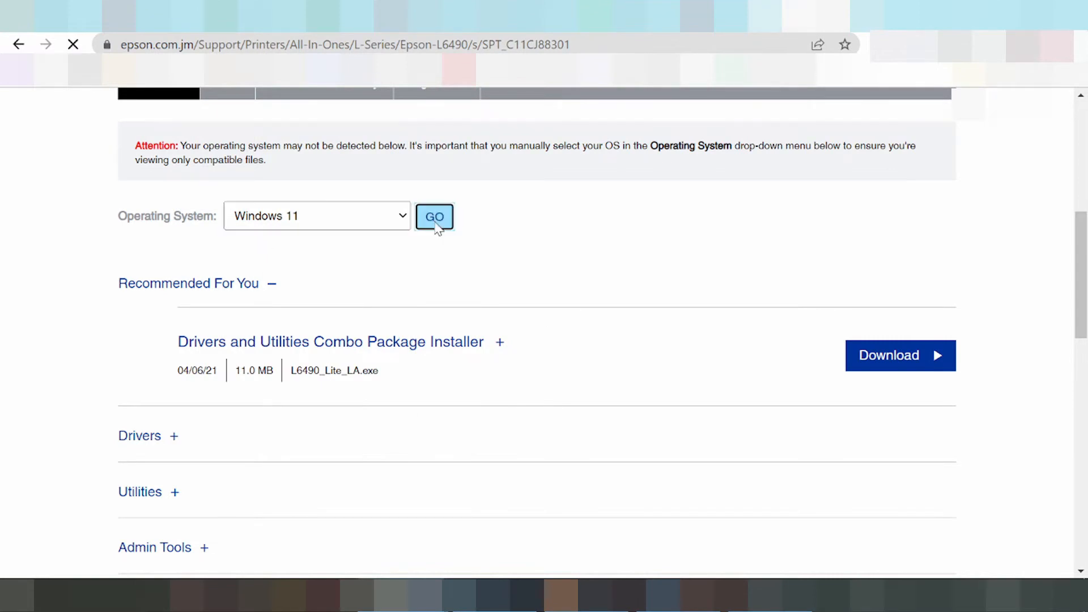
click(433, 216)
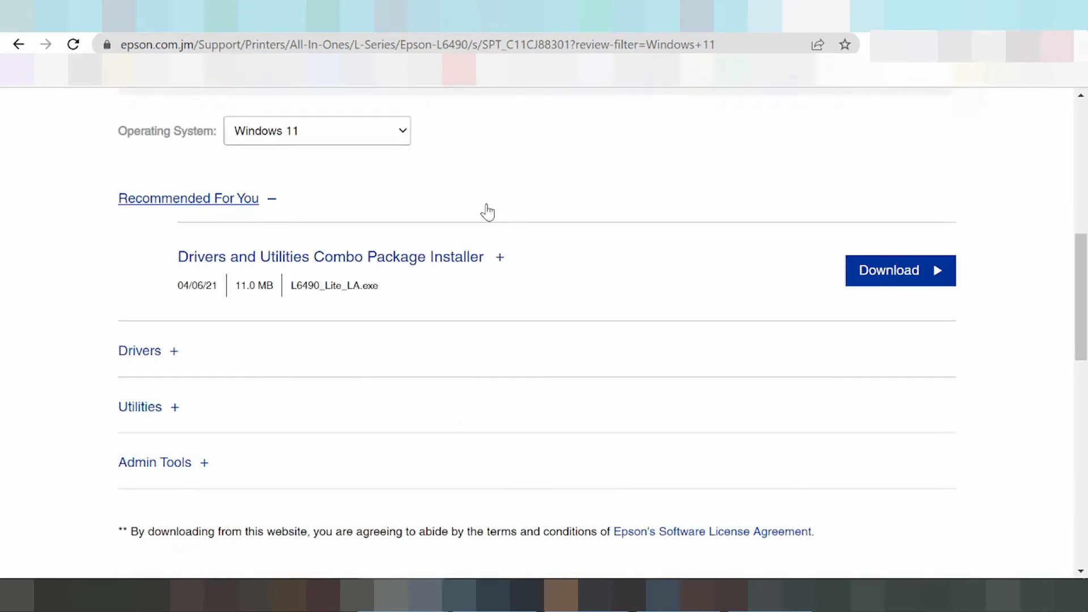
mouse_move(143, 217)
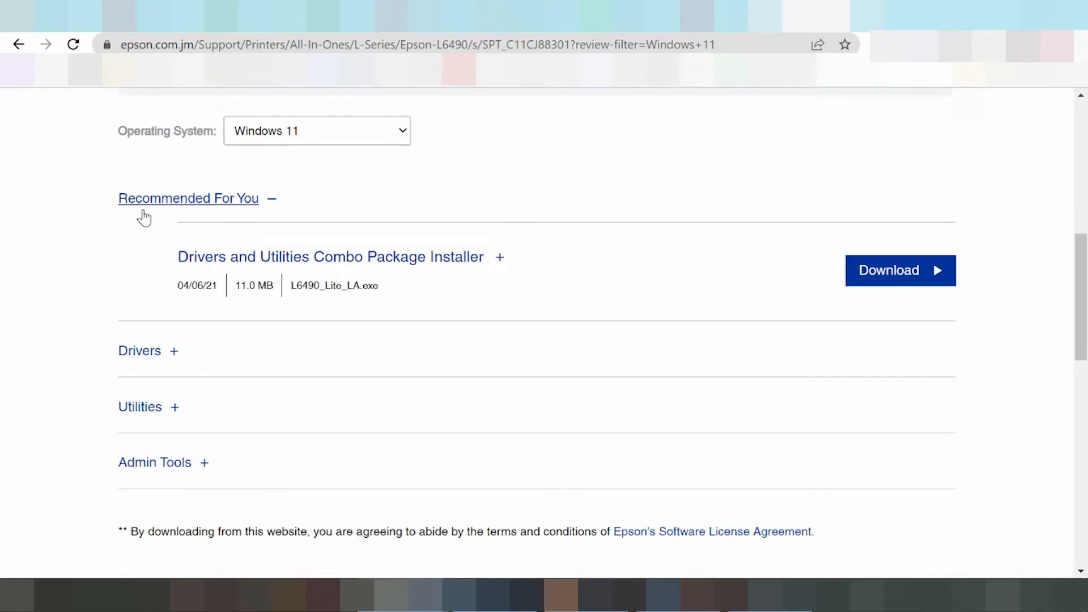
mouse_move(161, 219)
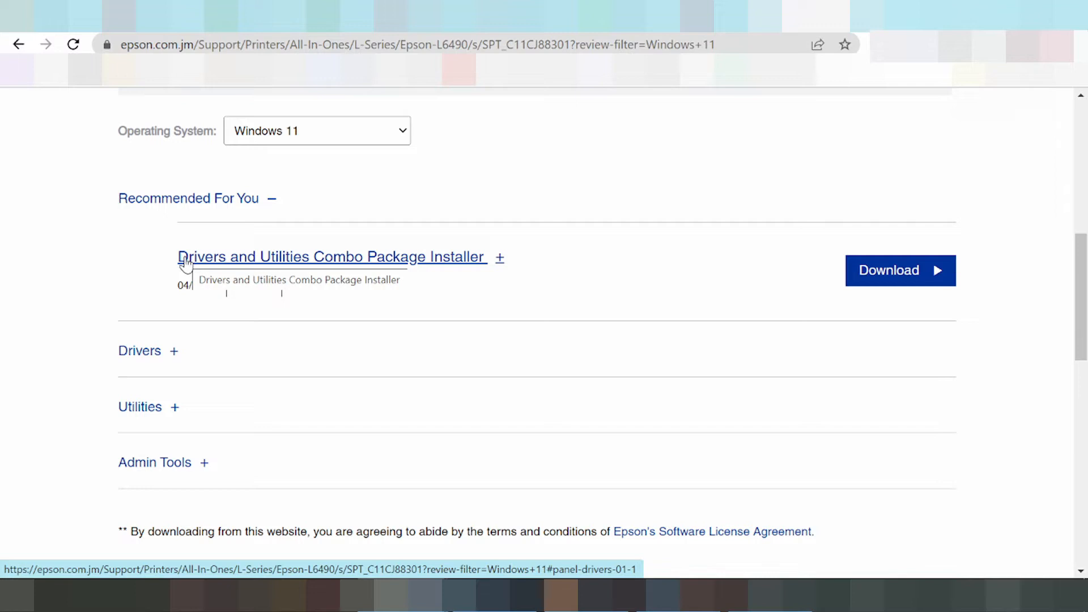
mouse_move(181, 338)
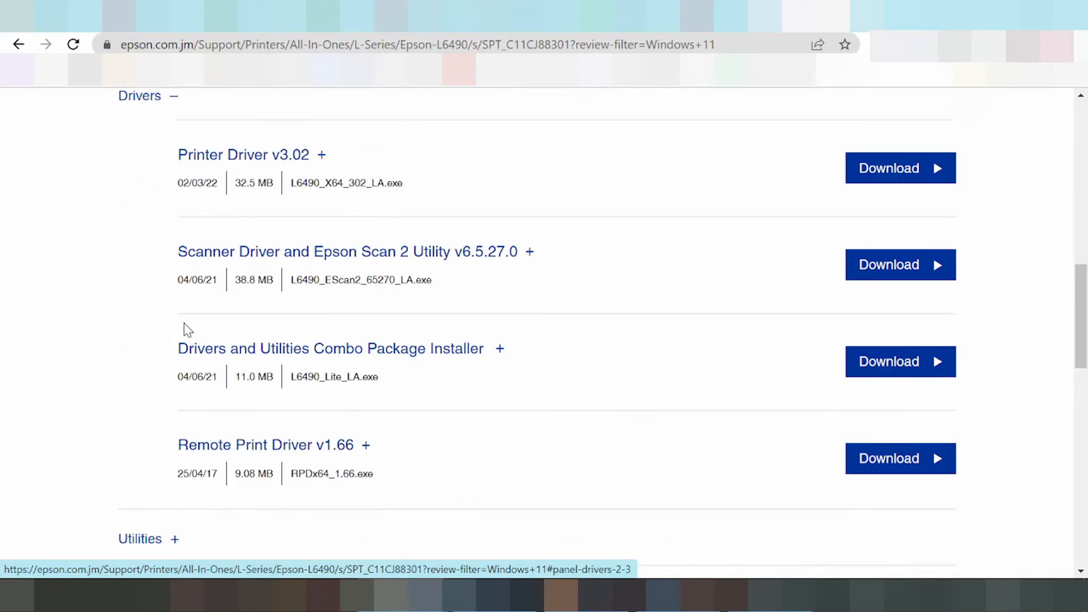
mouse_move(220, 251)
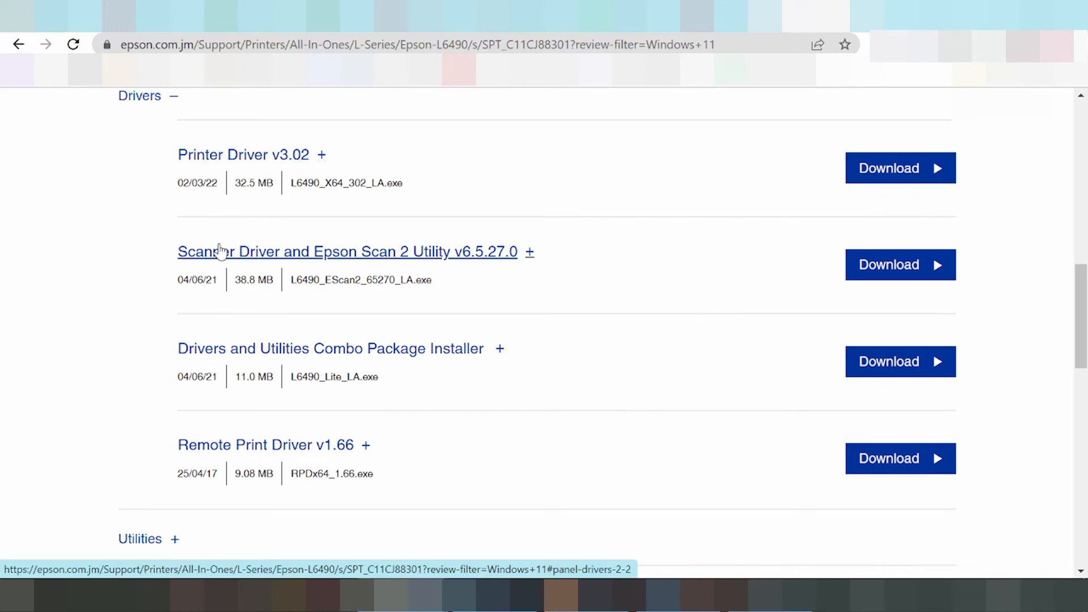
mouse_move(198, 347)
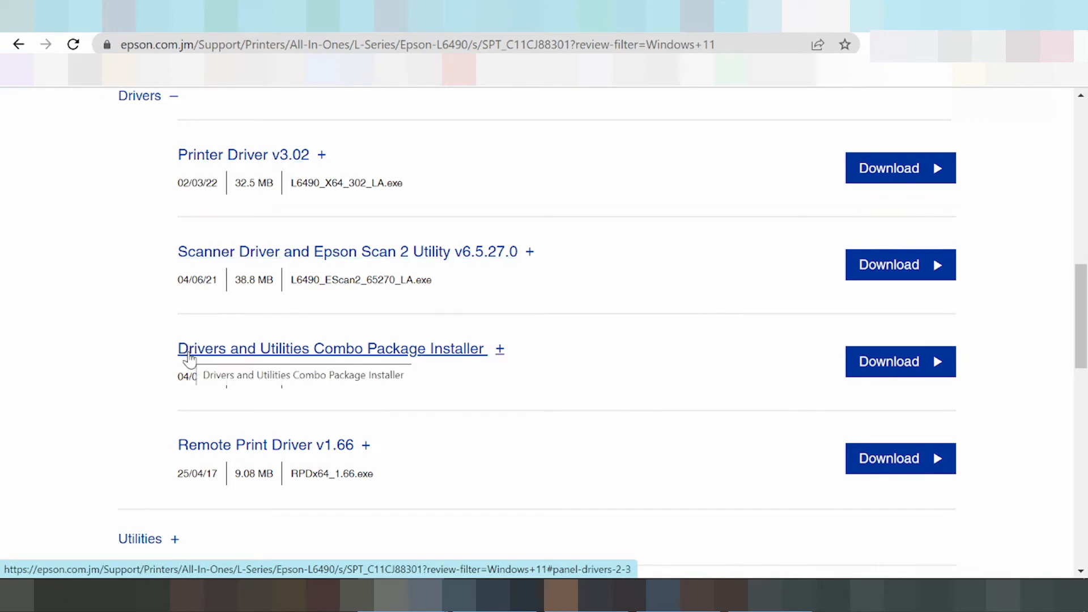
Step: Expand the details of Remote Print Driver v1.66 and view the Utilities section below
scroll(up, 3)
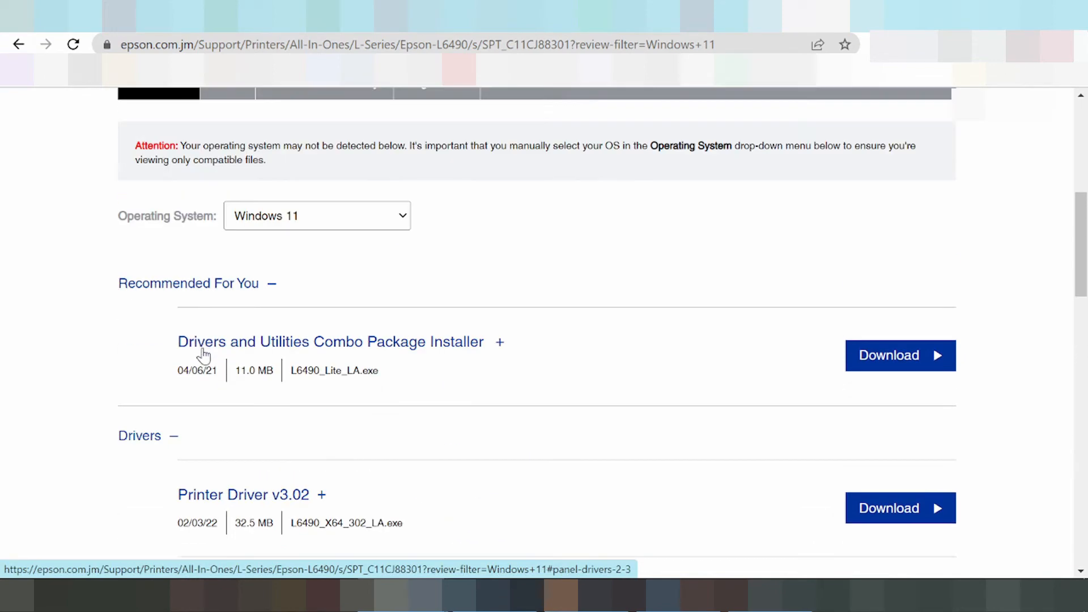
scroll(down, 3)
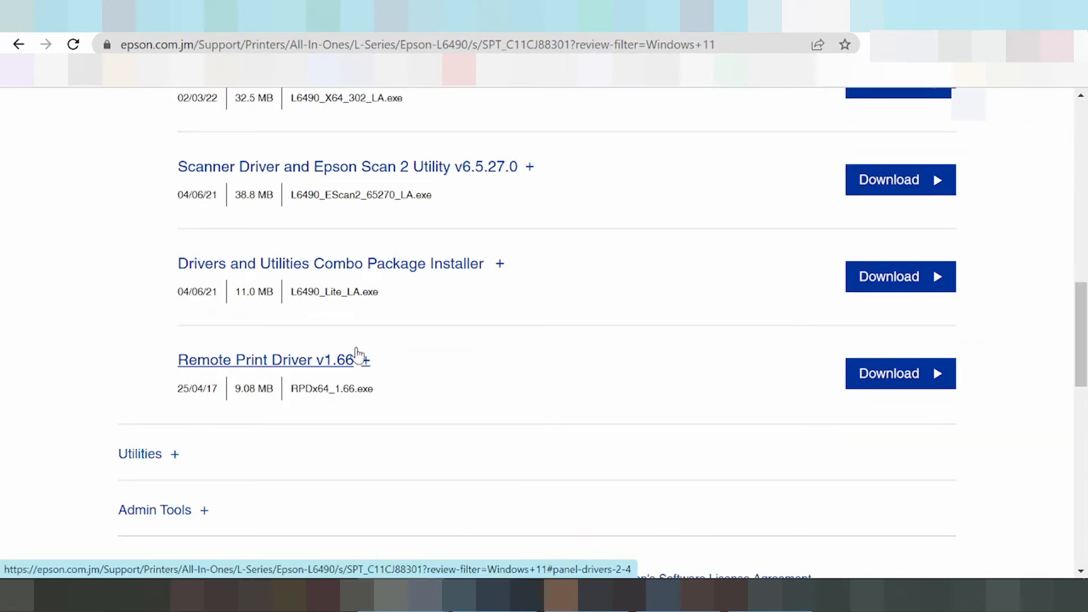
click(361, 359)
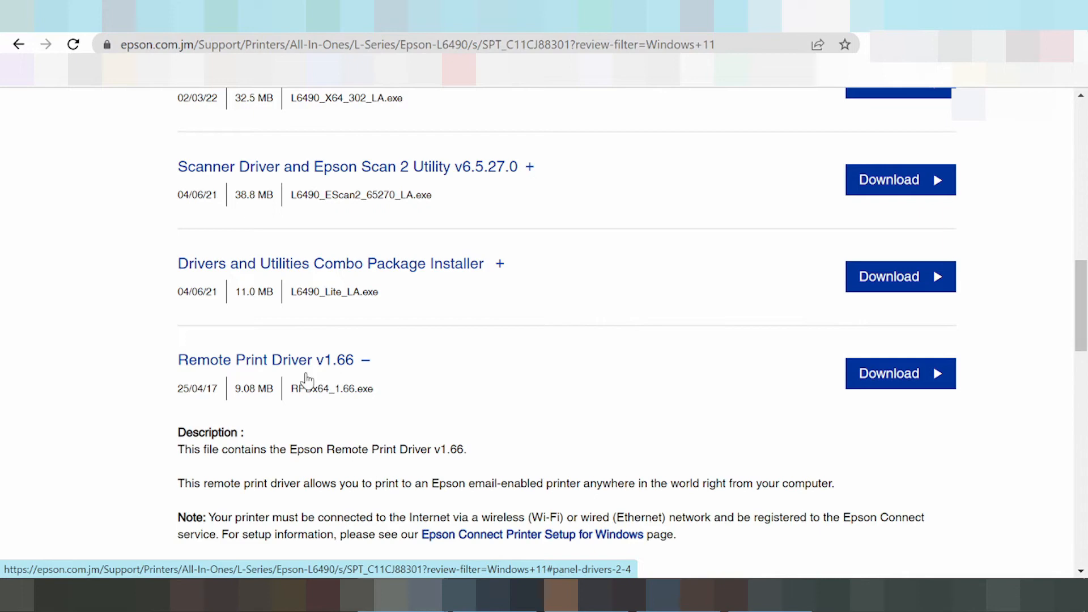
scroll(down, 3)
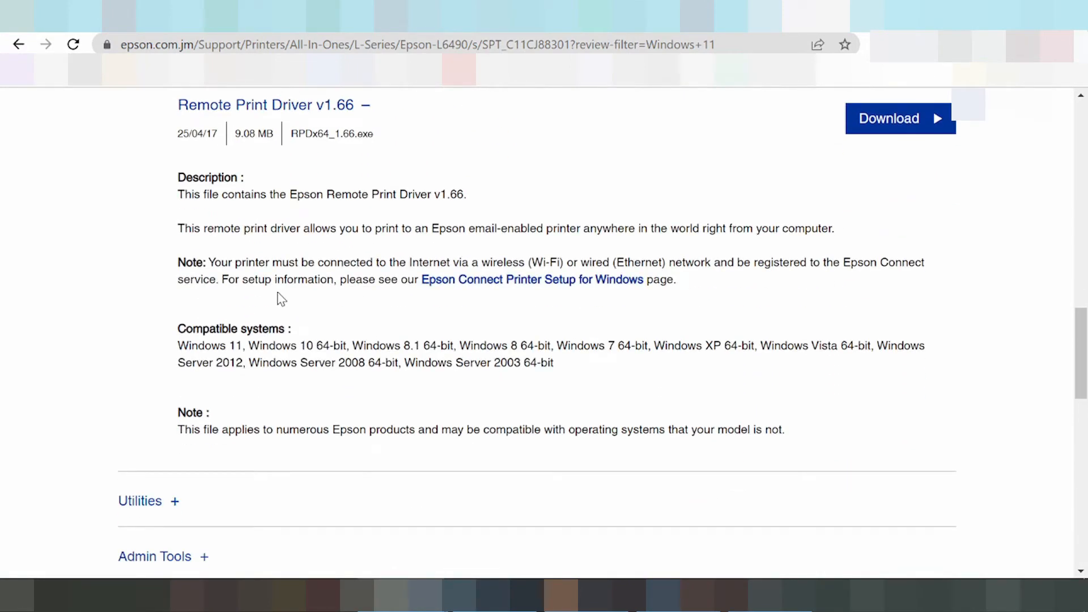
scroll(down, 3)
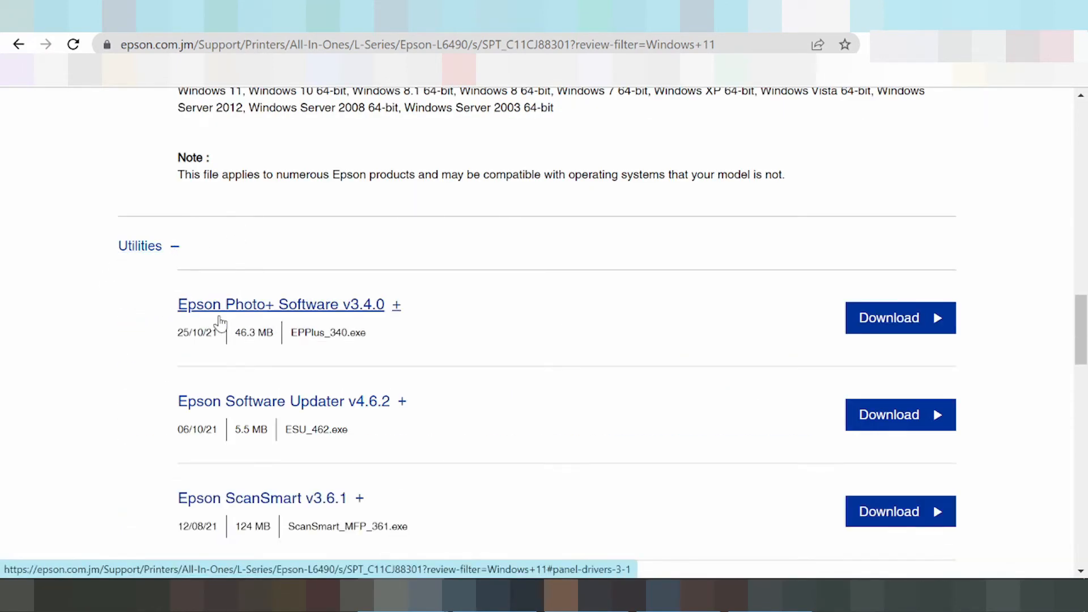
mouse_move(319, 305)
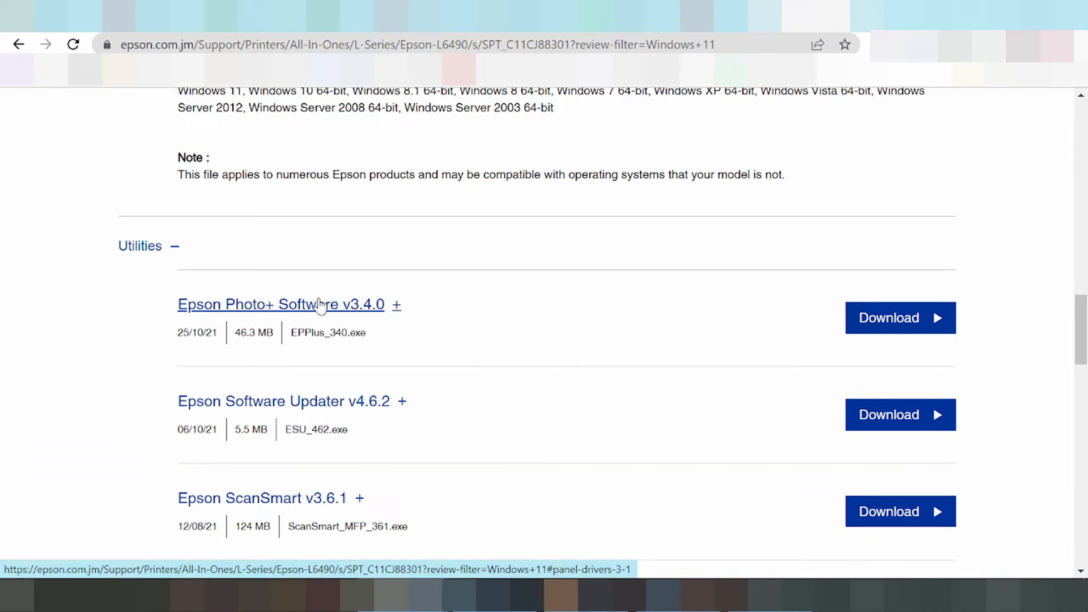
mouse_move(231, 470)
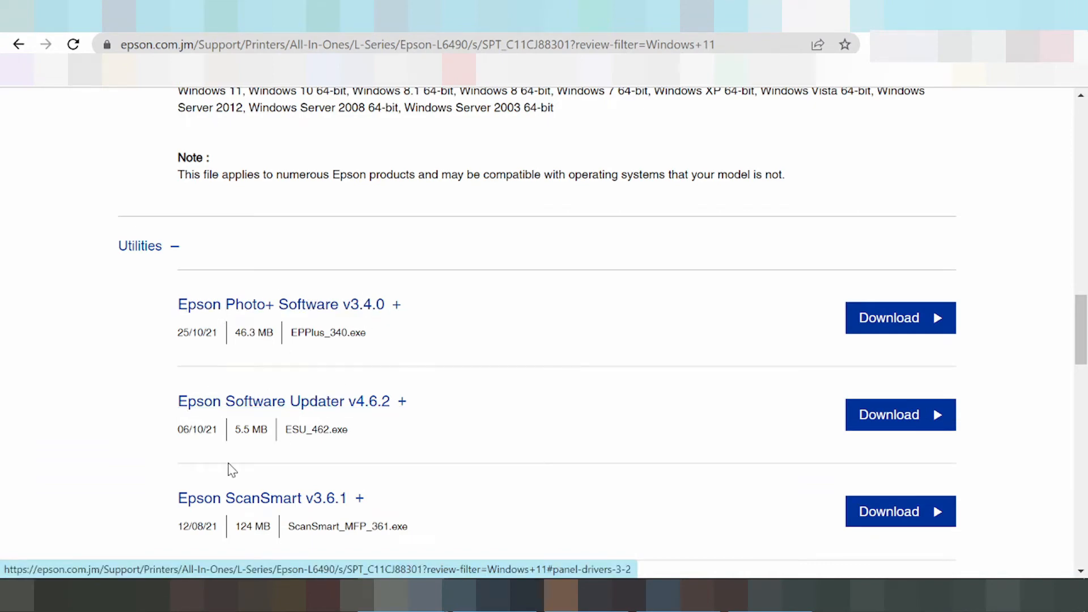
Step: Expand the details of Epson Connect Printer Setup Utility v1.4.3, then return toward the top of the list
scroll(down, 3)
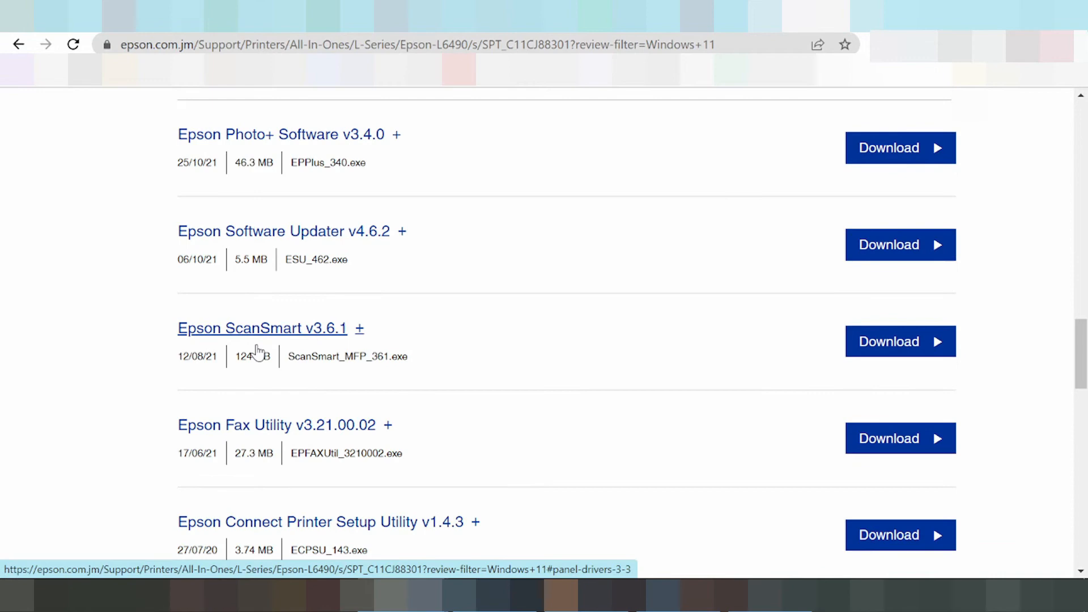
mouse_move(223, 424)
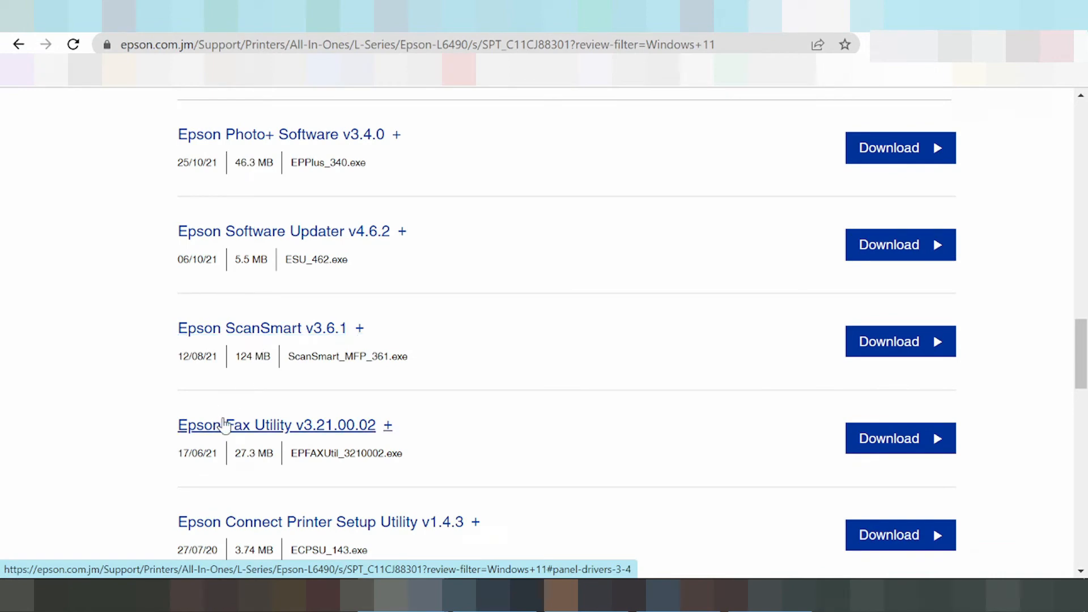
scroll(down, 3)
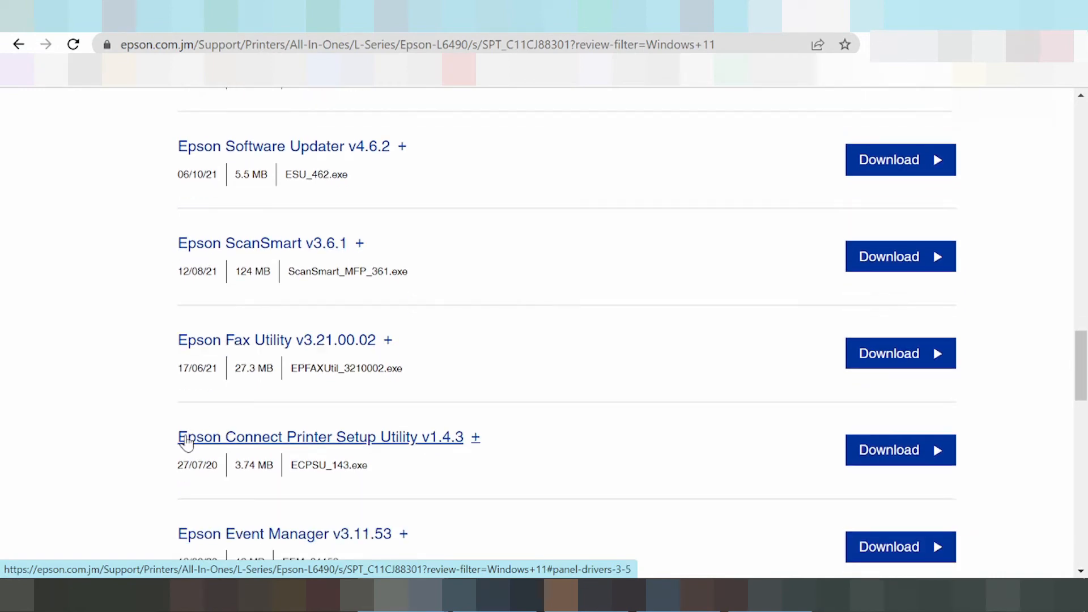
mouse_move(312, 436)
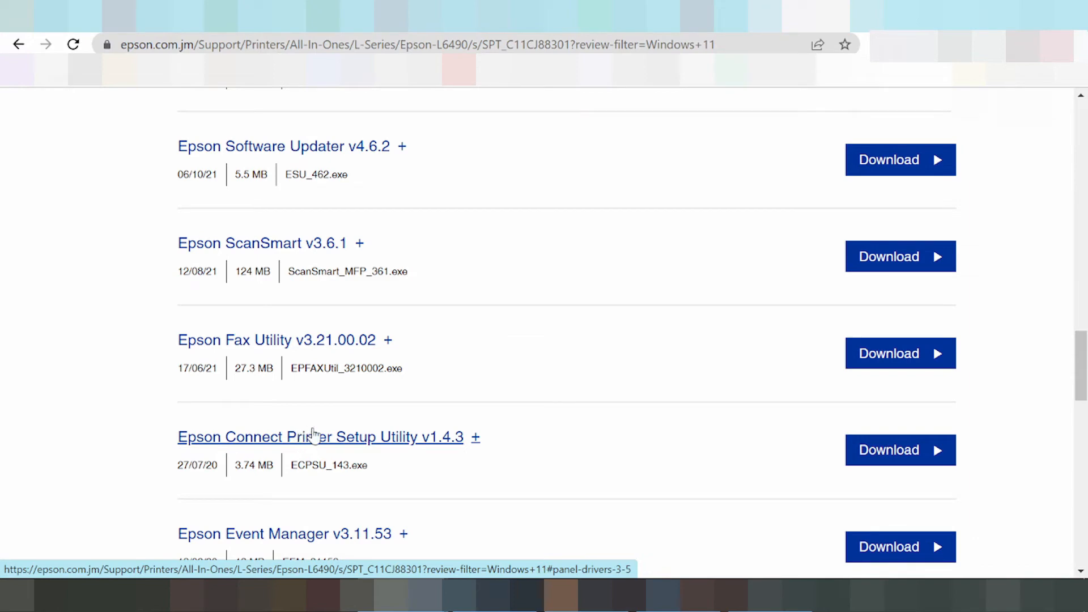
mouse_move(444, 433)
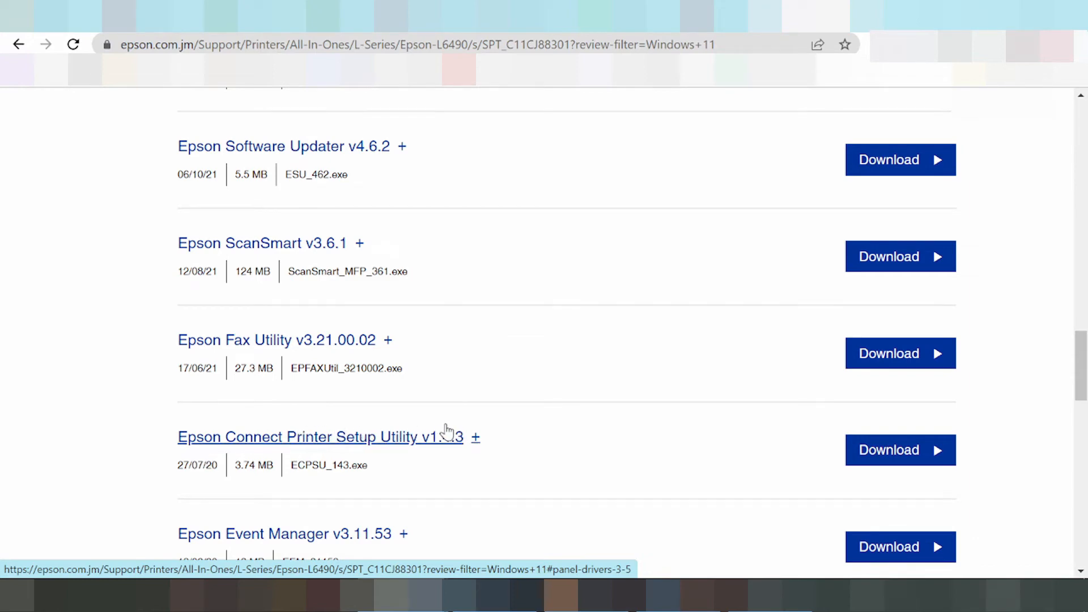
click(475, 437)
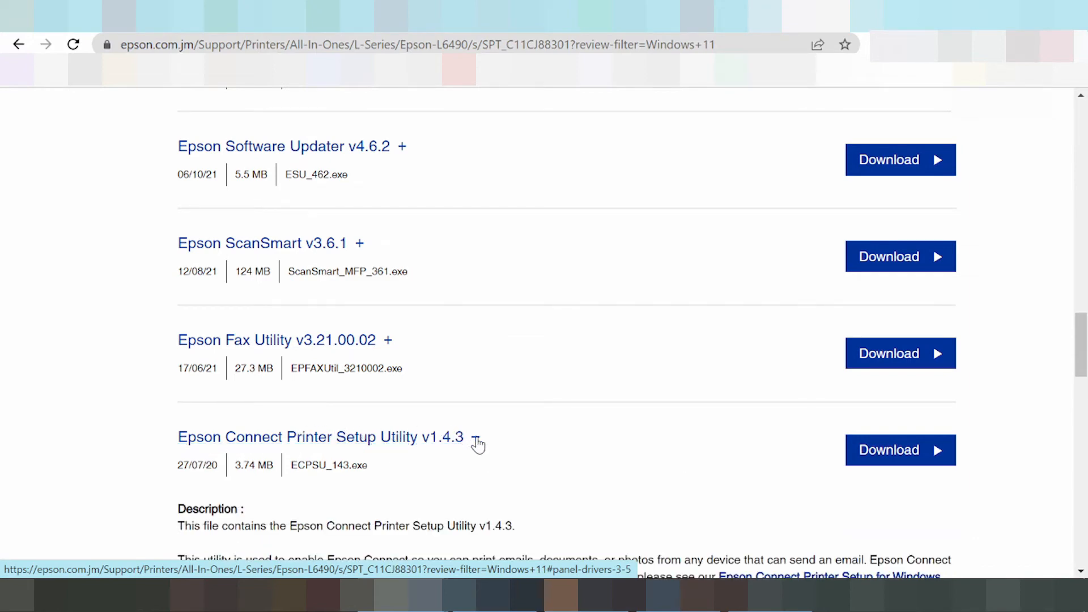
click(473, 436)
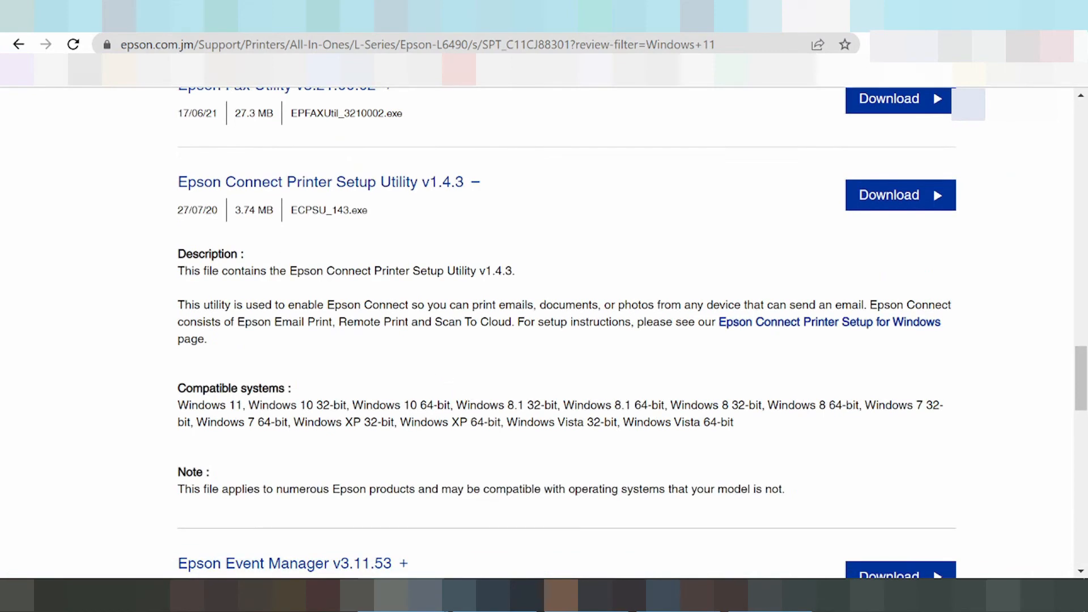
mouse_move(367, 340)
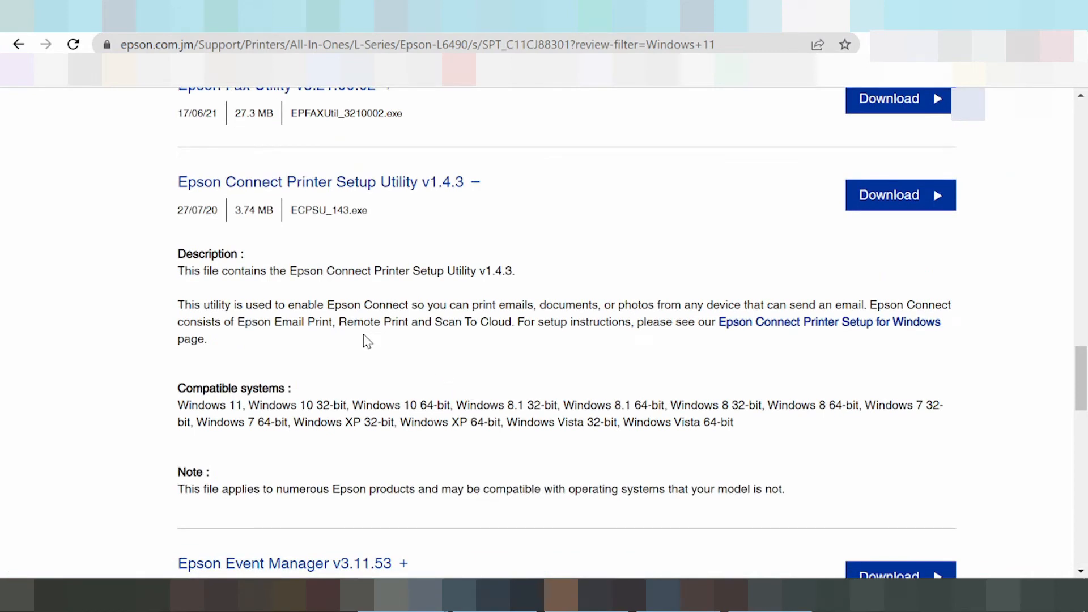
mouse_move(367, 340)
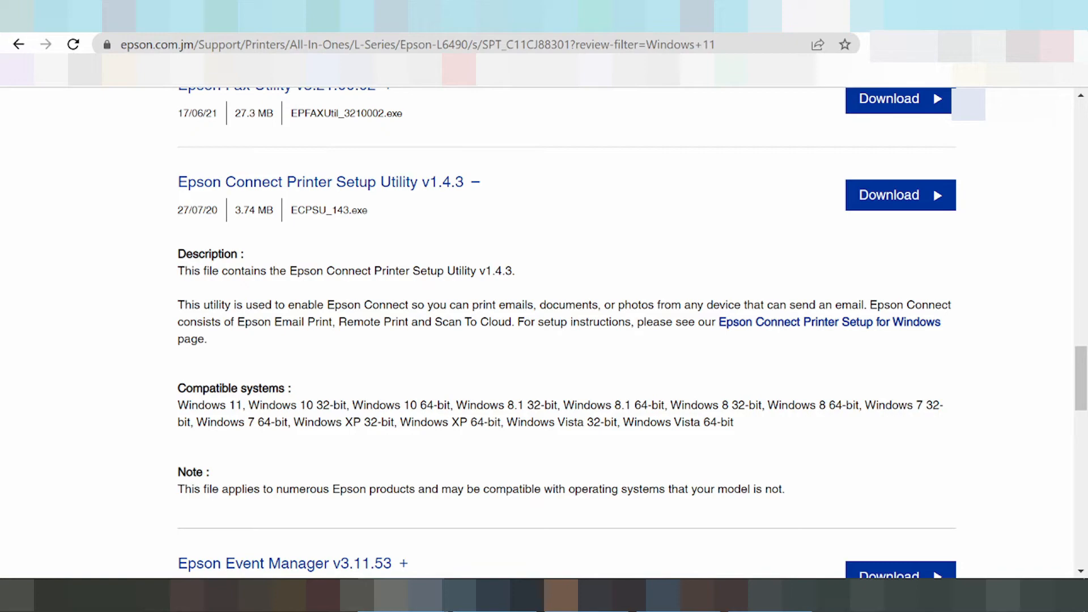
scroll(down, 3)
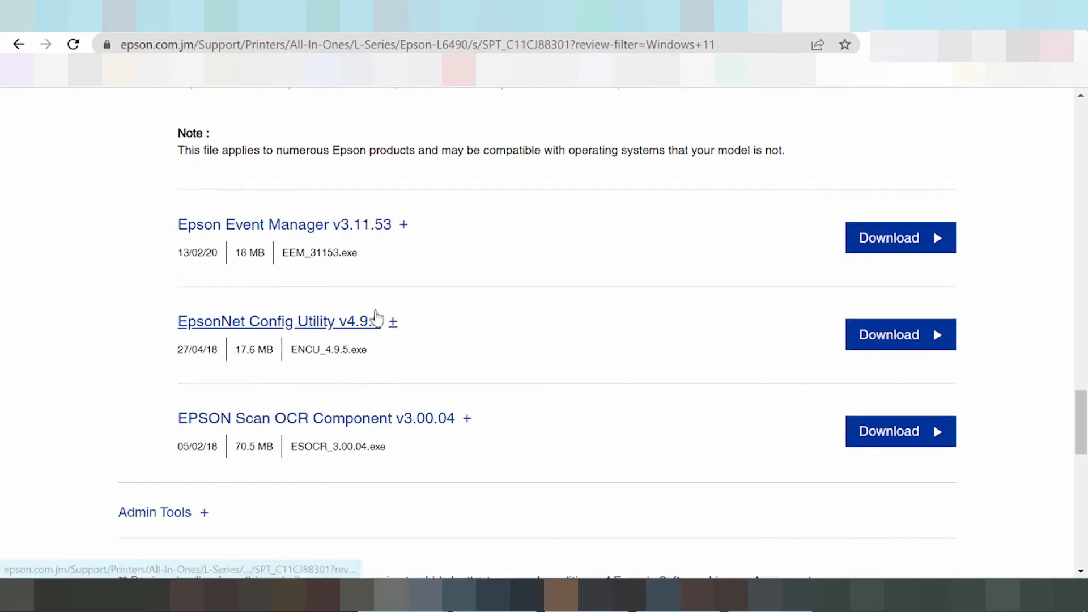
scroll(up, 3)
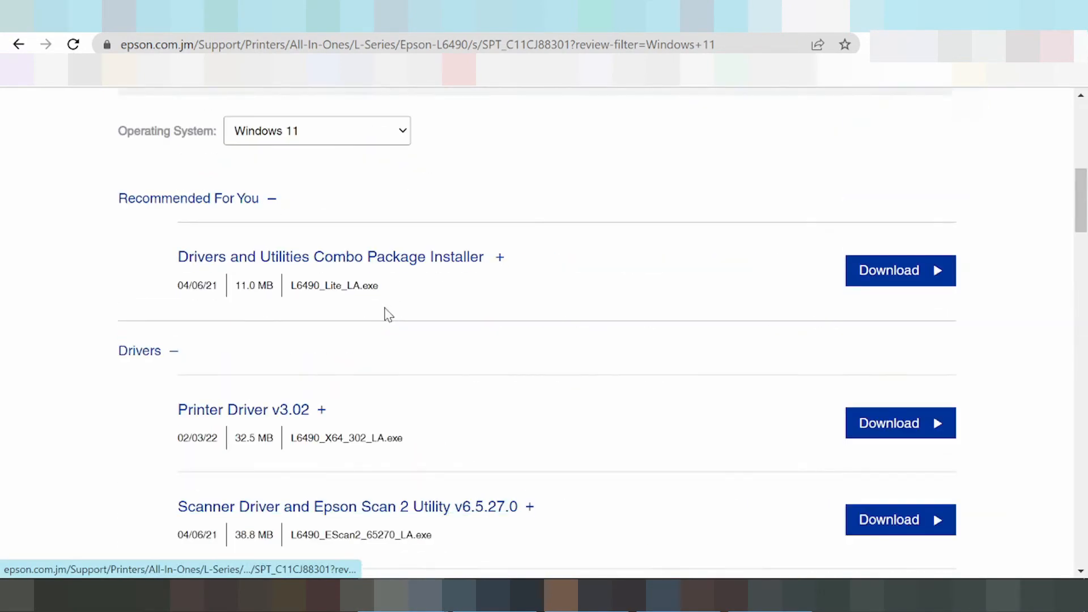
Step: Expand the Drivers and Utilities Combo Package Installer description with its included items
scroll(up, 3)
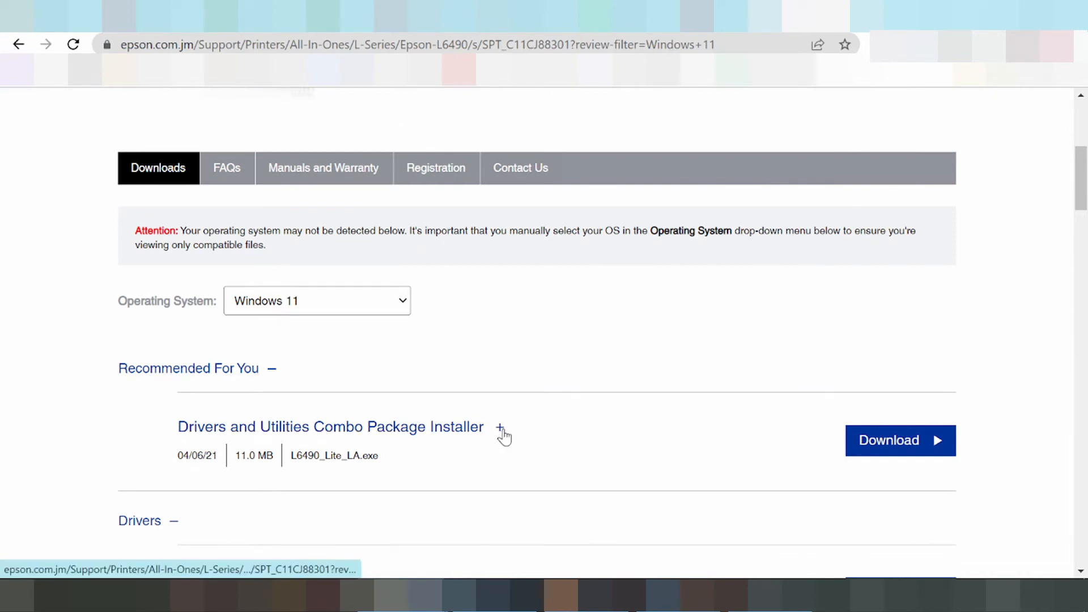
click(498, 426)
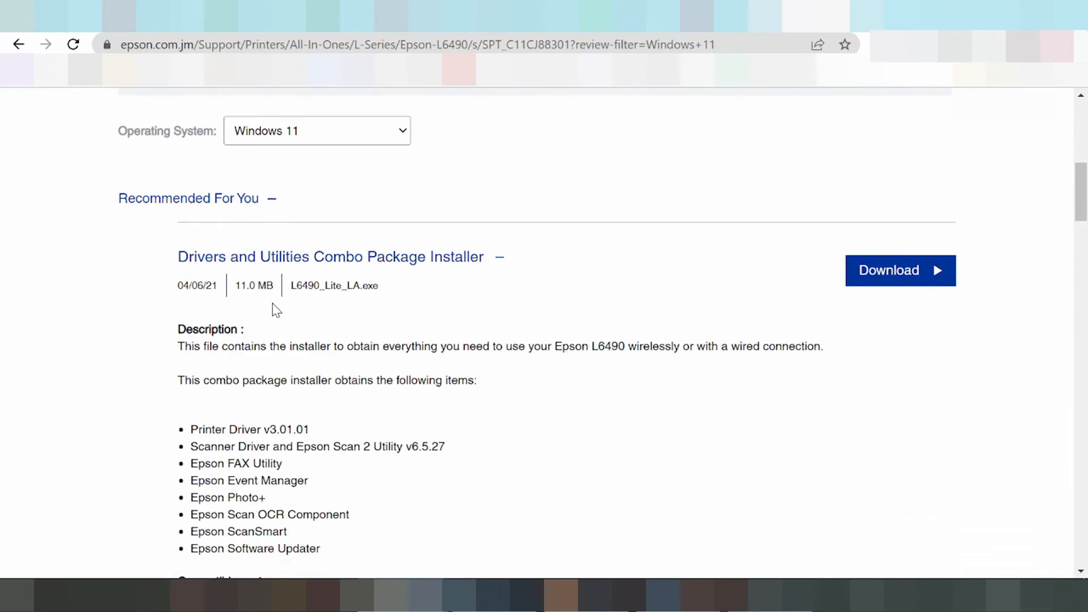
scroll(down, 3)
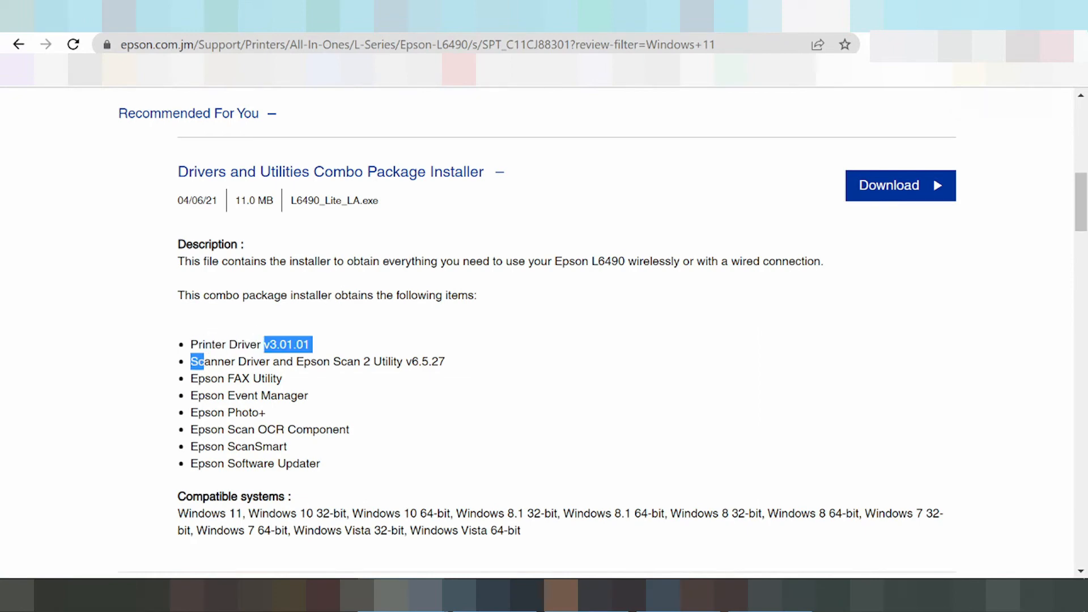
Step: Read the included items list, highlighting the word Software, then return to the top of the section
click(207, 396)
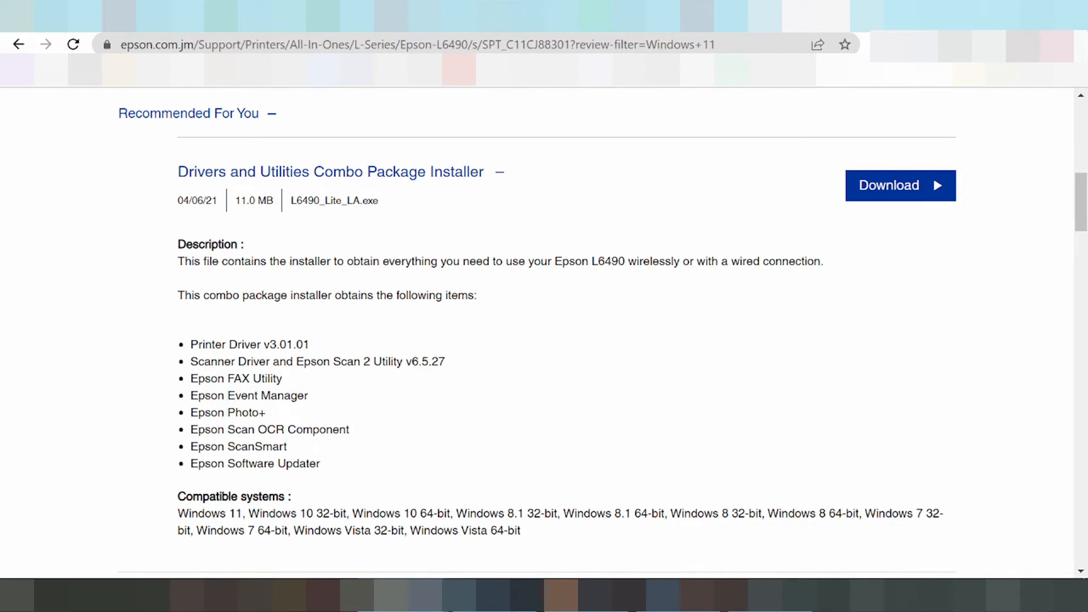
double_click(239, 463)
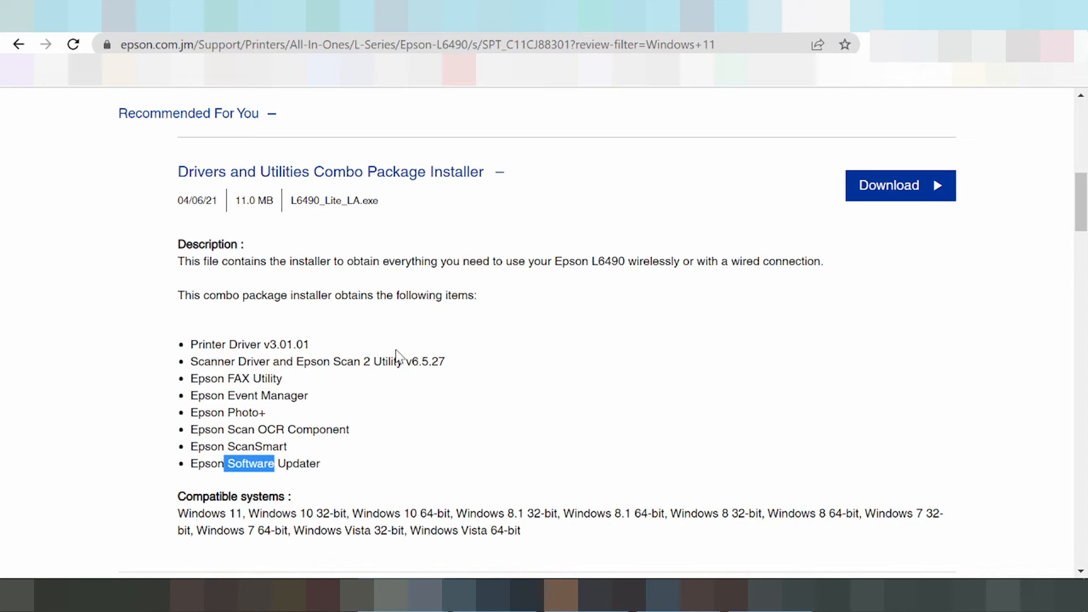
scroll(up, 3)
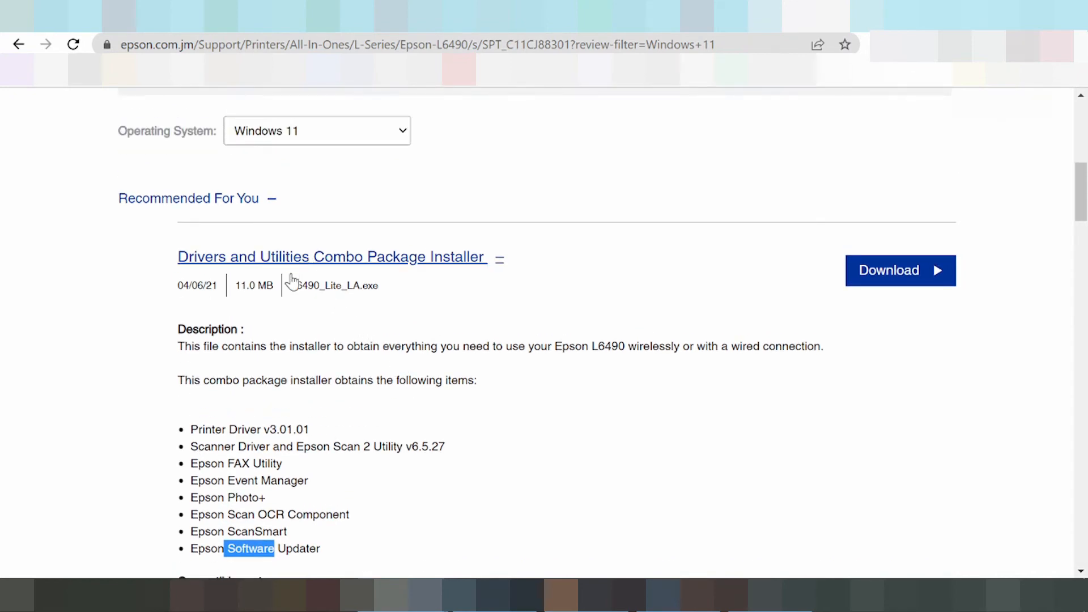
scroll(up, 3)
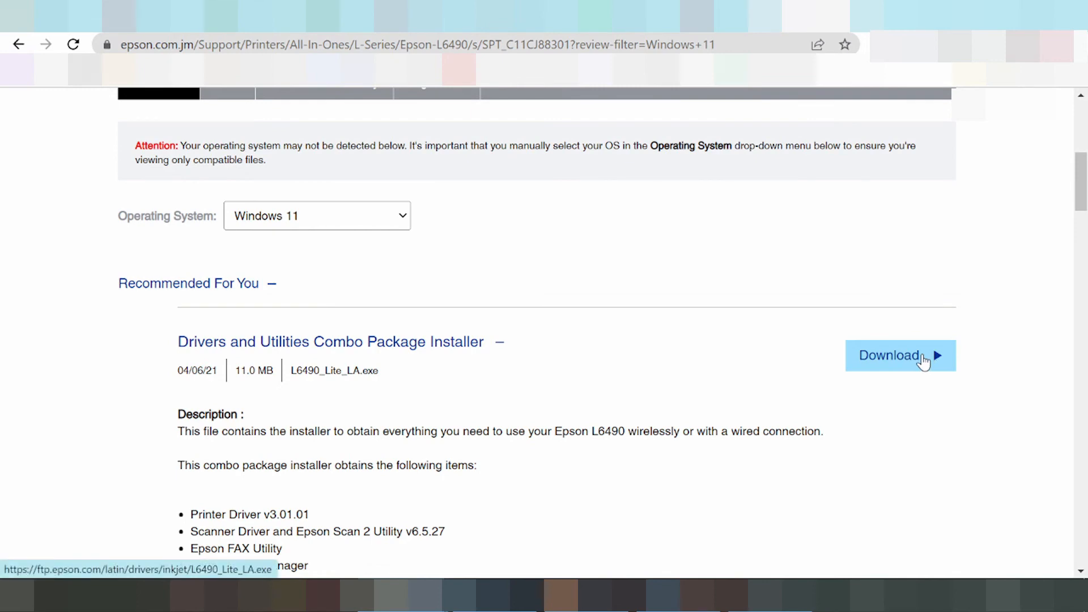
mouse_move(917, 359)
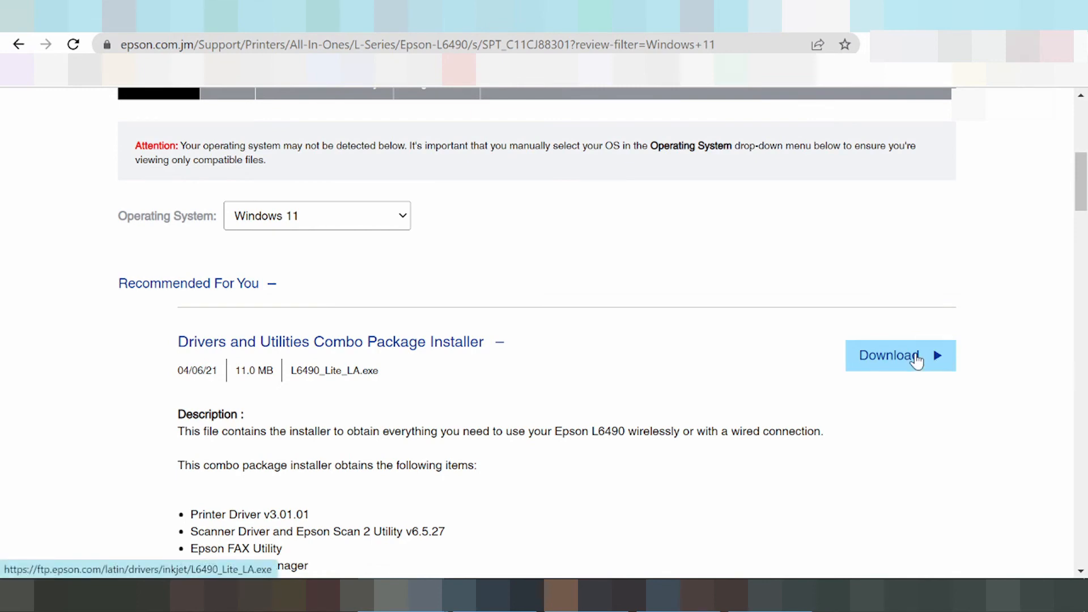
Step: Download the Combo Package Installer L6490_Lite_LA.exe for Windows 11
click(899, 355)
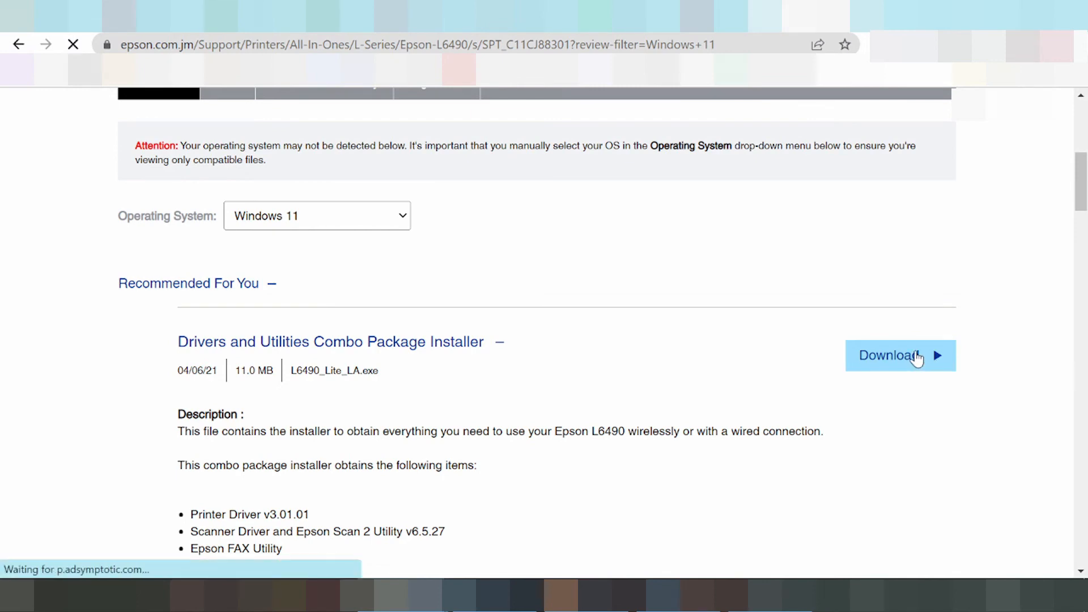
click(895, 355)
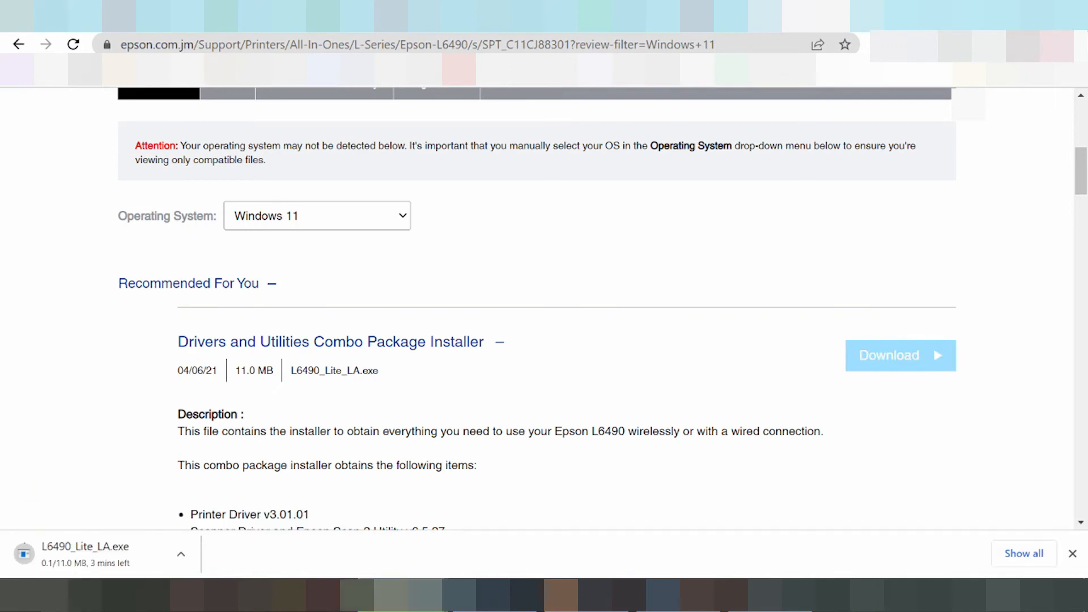